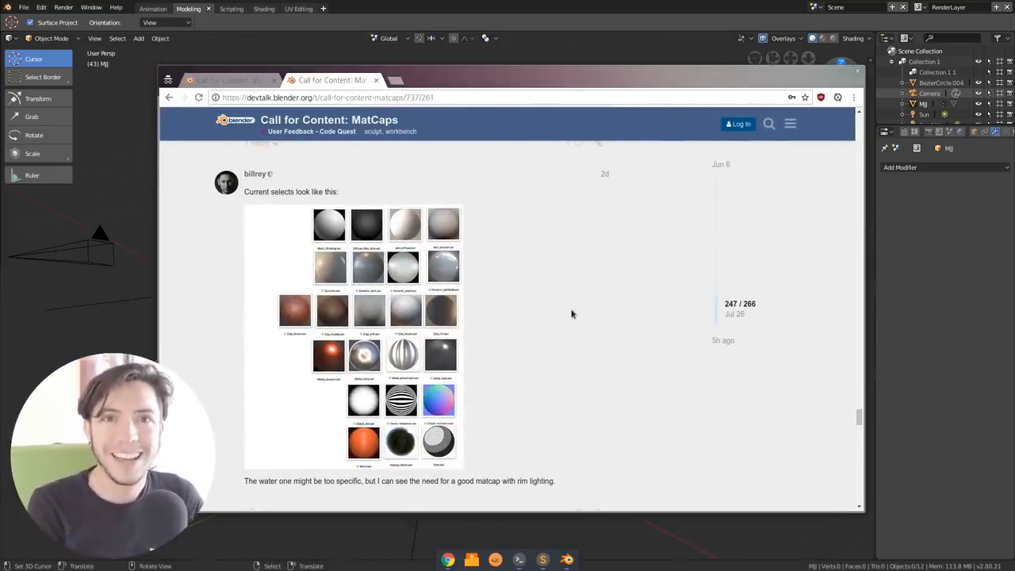
mouse_move(822, 223)
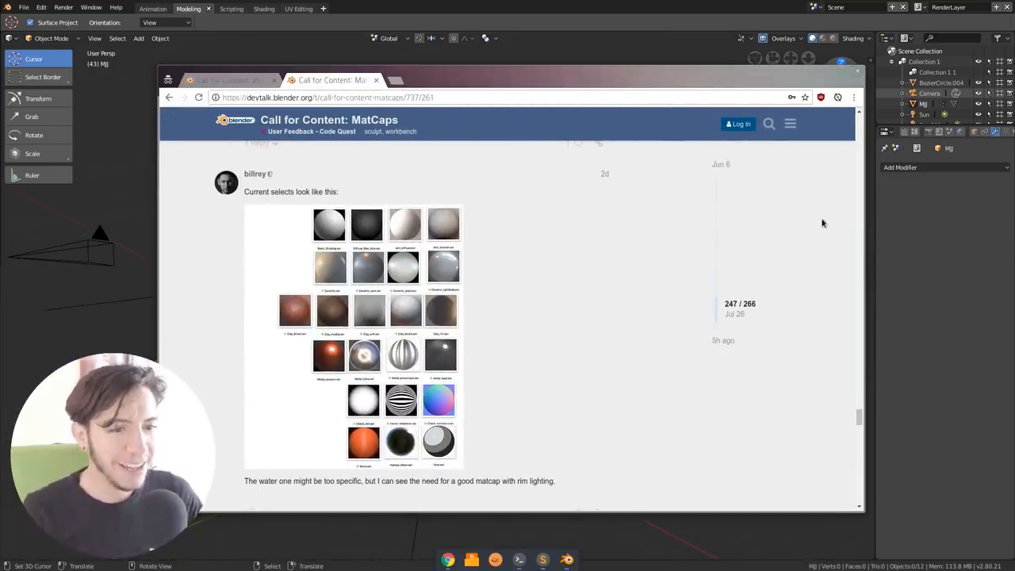
mouse_move(573, 218)
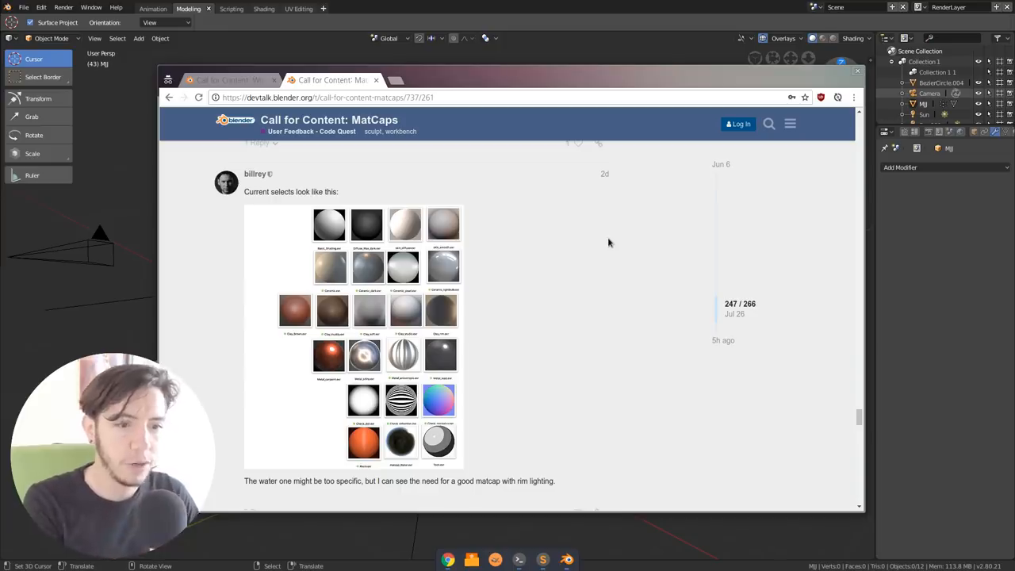
mouse_move(607, 245)
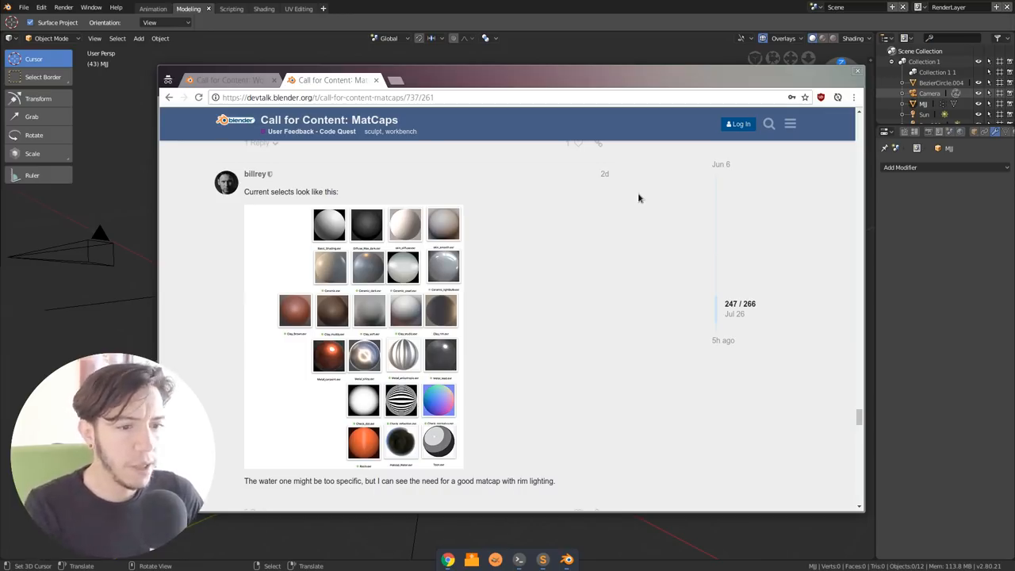
mouse_move(687, 137)
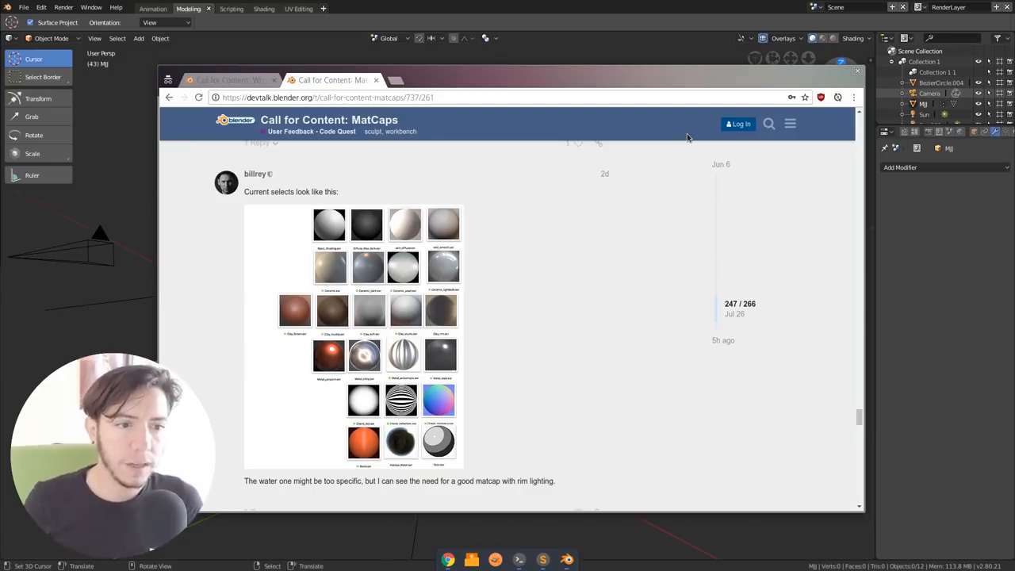
mouse_move(709, 232)
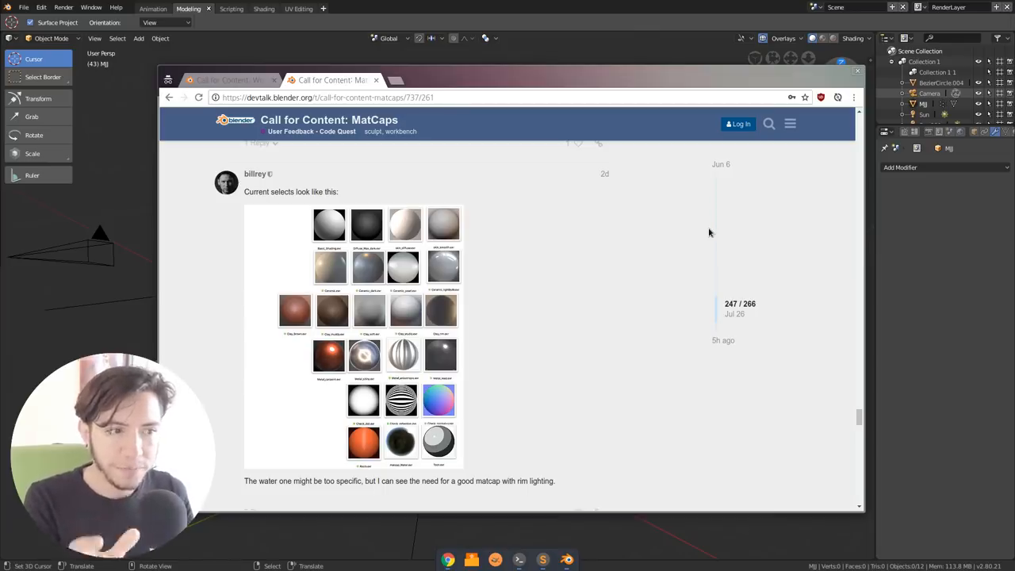
Step: Switch the character's viewport lighting to MatCap and pick a matcap from the grid
left_click(853, 38)
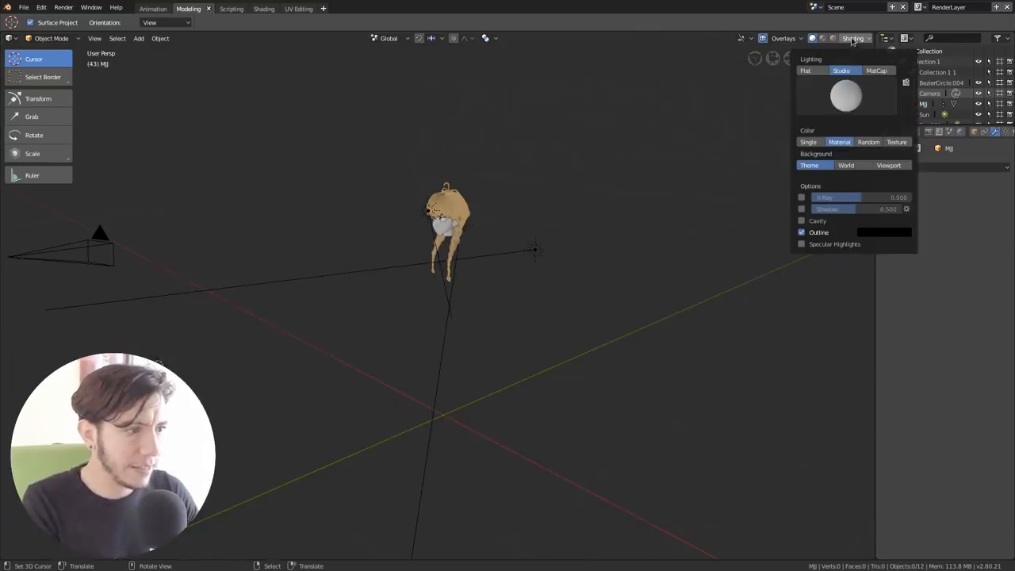
left_click(876, 71)
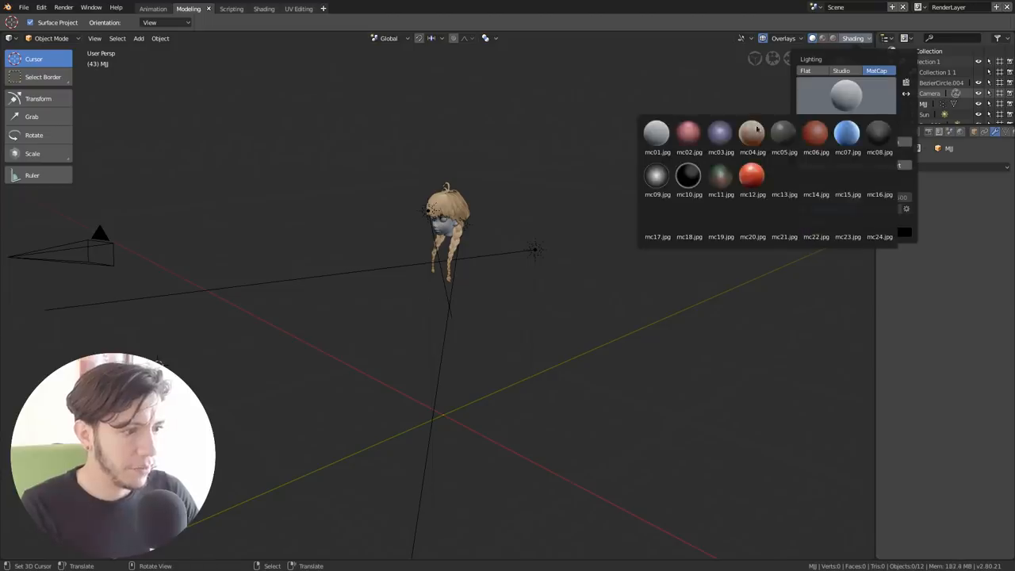
left_click(689, 176)
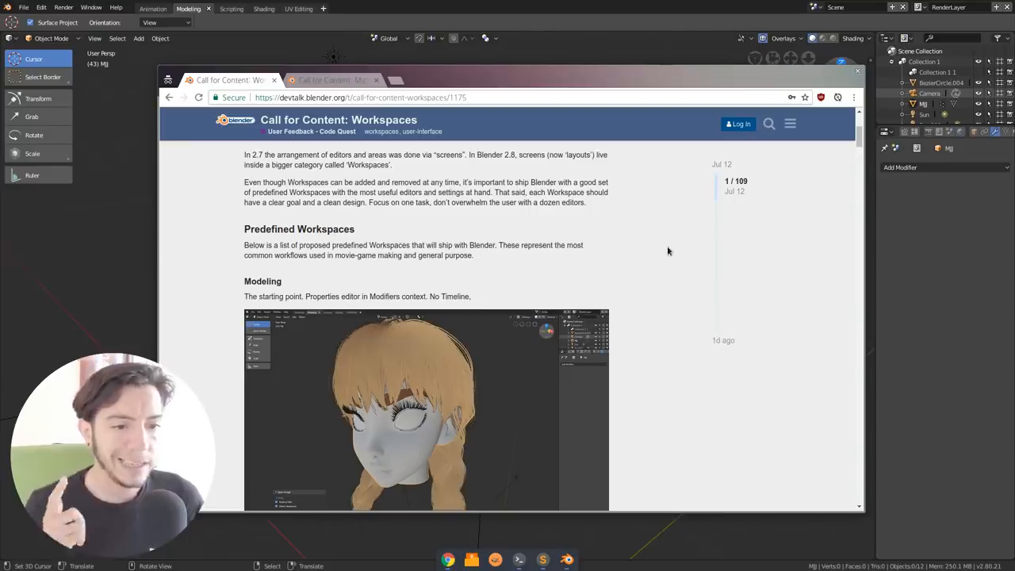
mouse_move(667, 232)
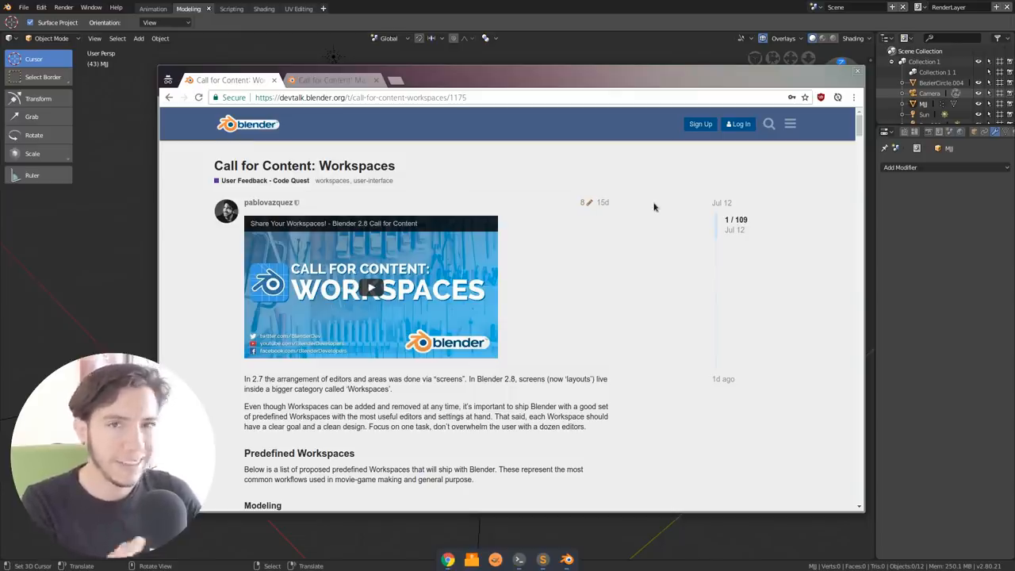
Step: Scroll through the Workspaces thread's proposed predefined workspaces
scroll("down", 3)
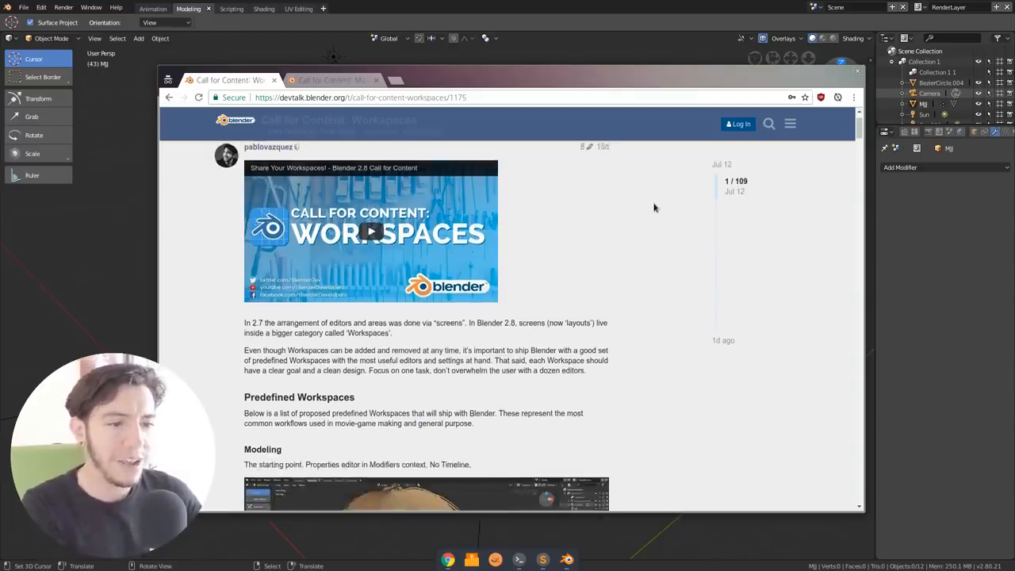
scroll("down", 3)
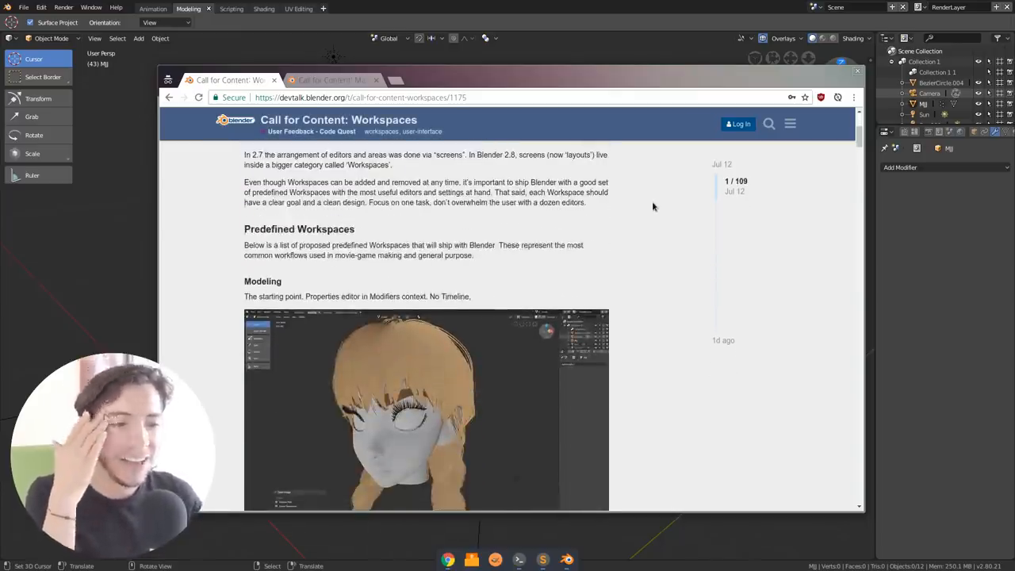
scroll("down", 3)
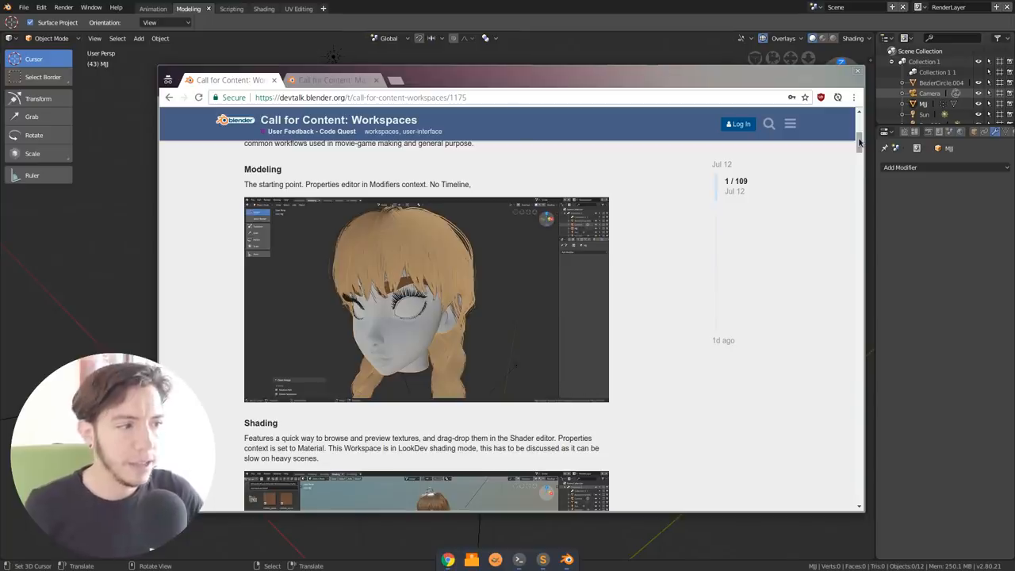
scroll("down", 3)
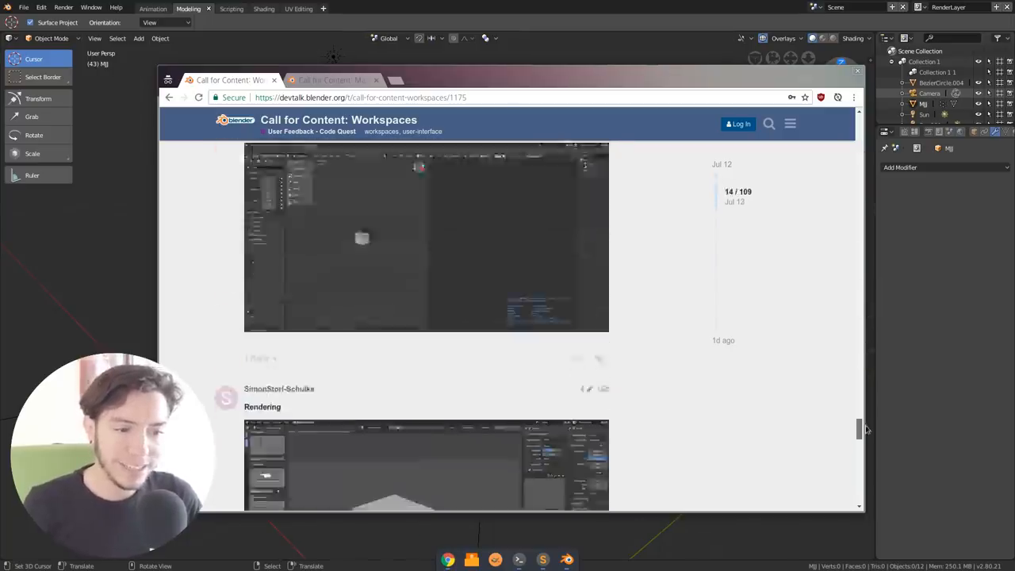
scroll("down", 3)
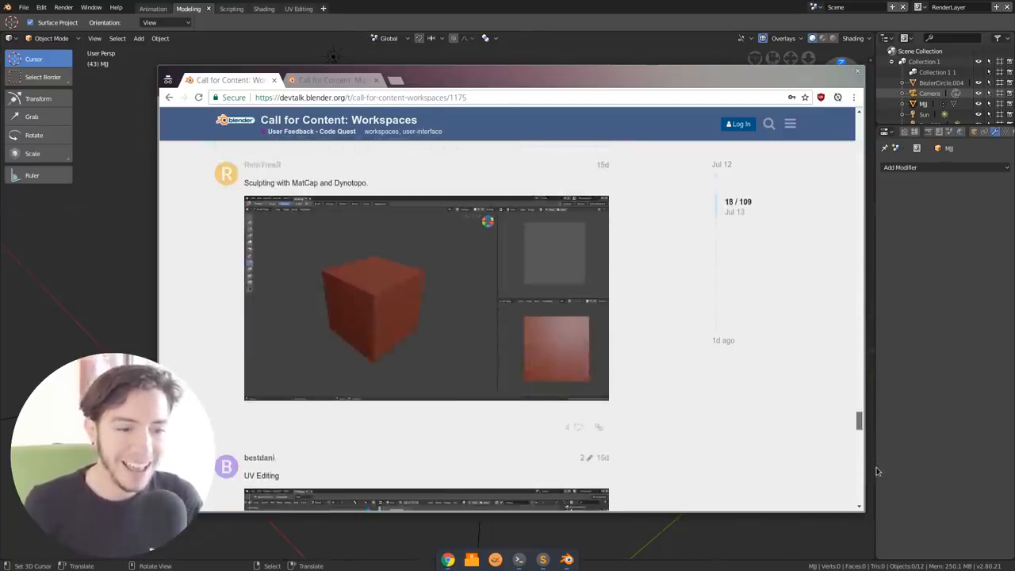
scroll("down", 3)
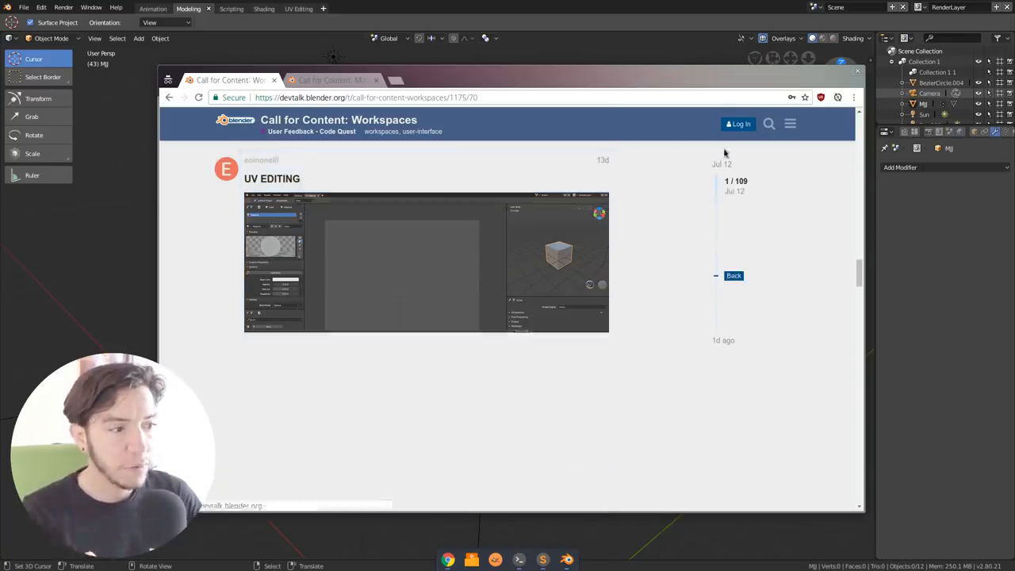
scroll("down", 3)
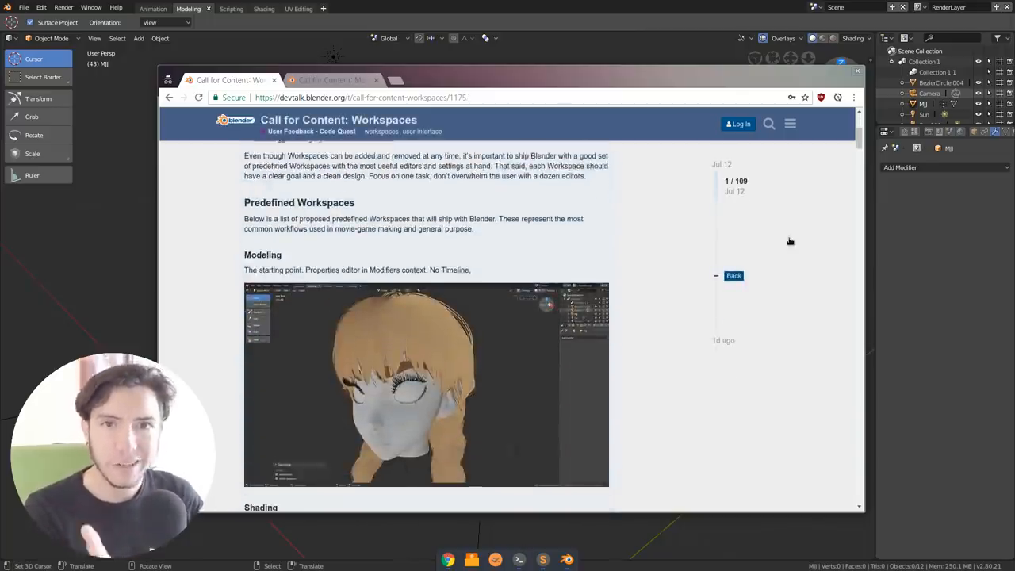
scroll("down", 3)
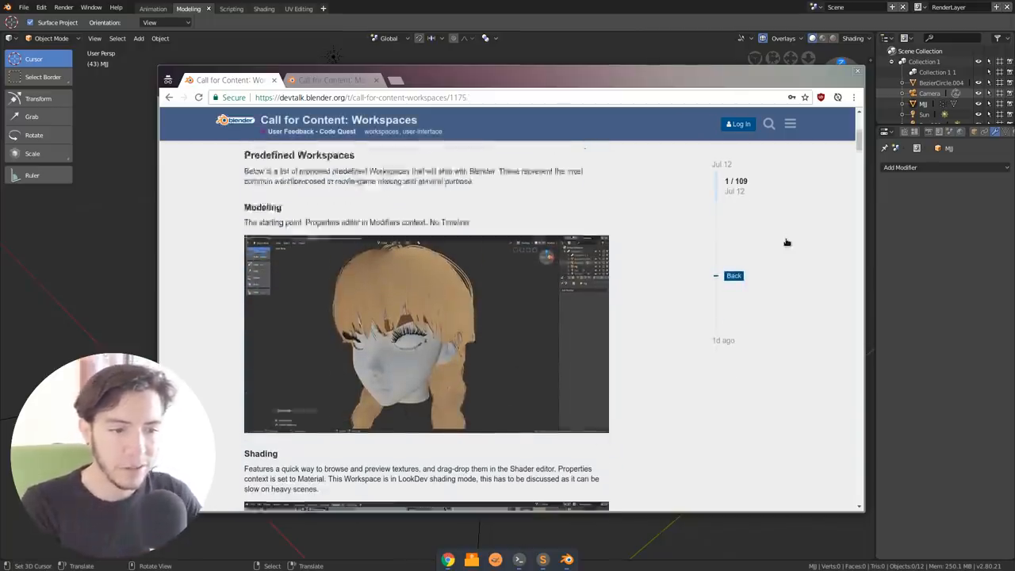
scroll("down", 3)
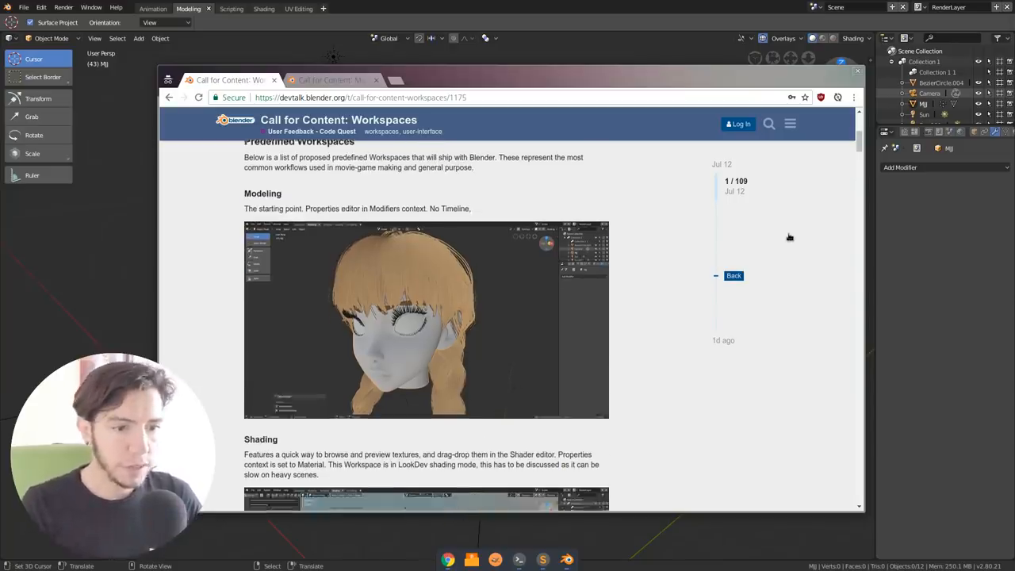
scroll("down", 3)
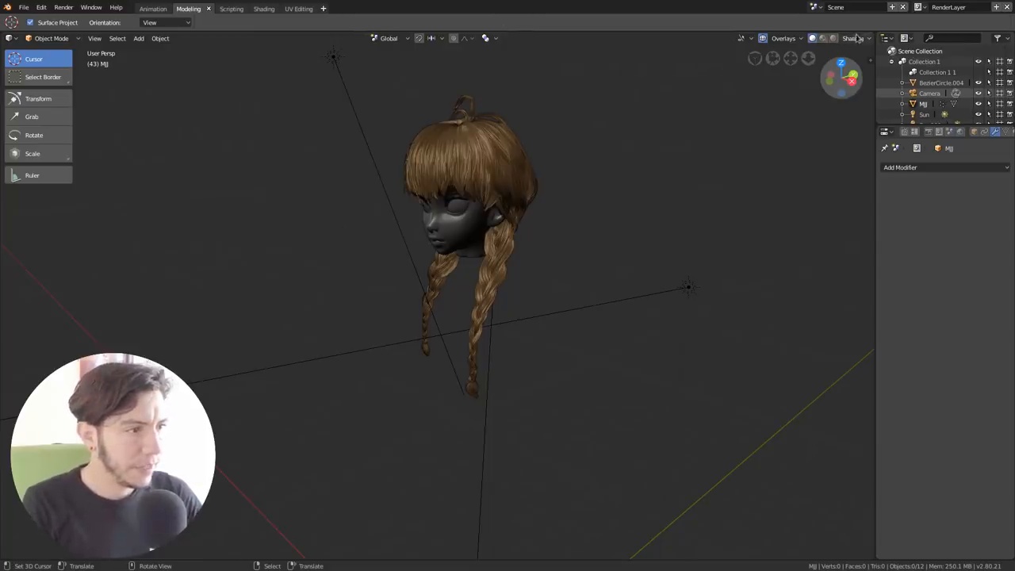
Step: Set the character's viewport lighting back to Studio, giving pale skin and golden hair
left_click(863, 38)
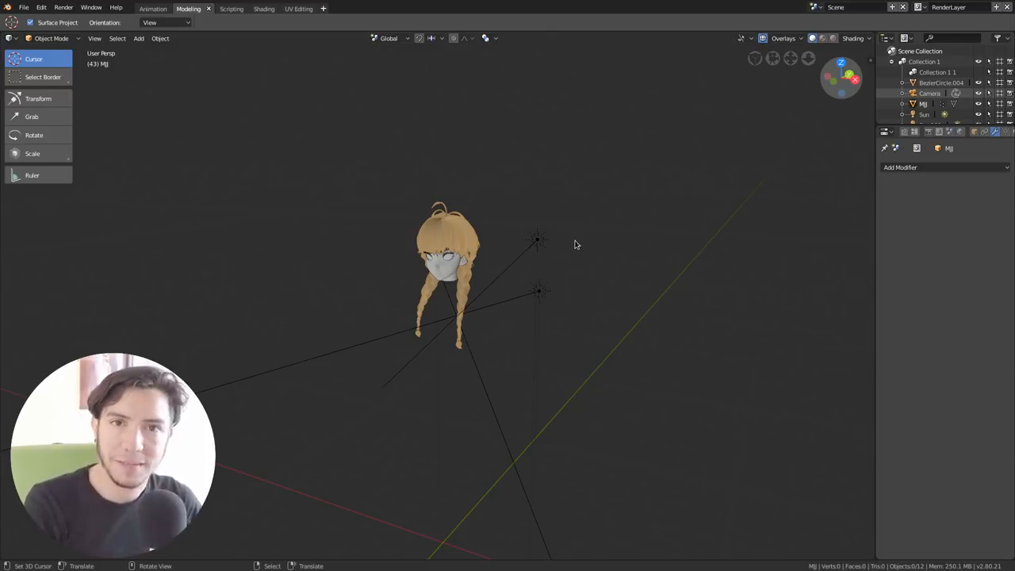
mouse_move(531, 215)
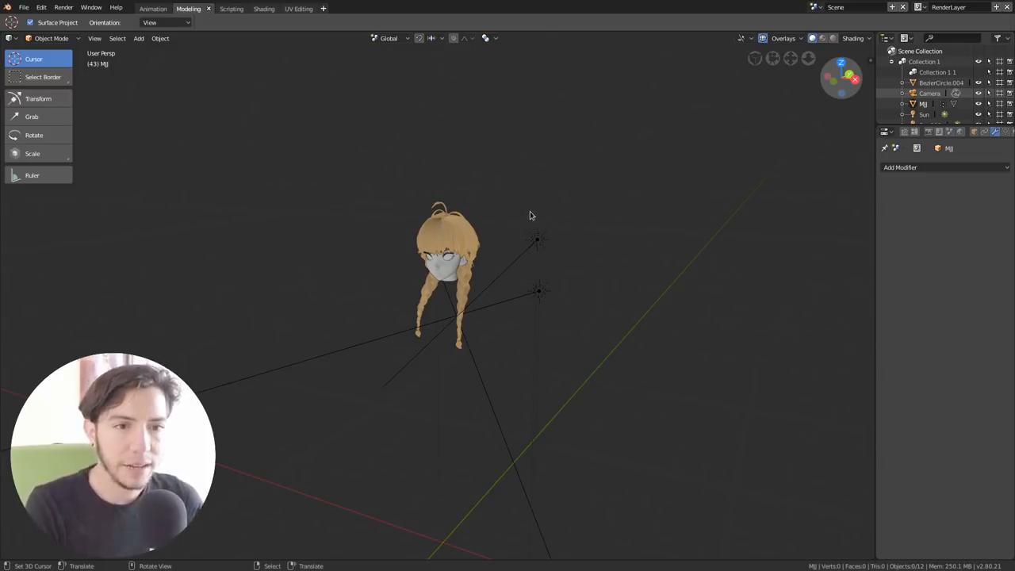
mouse_move(289, 114)
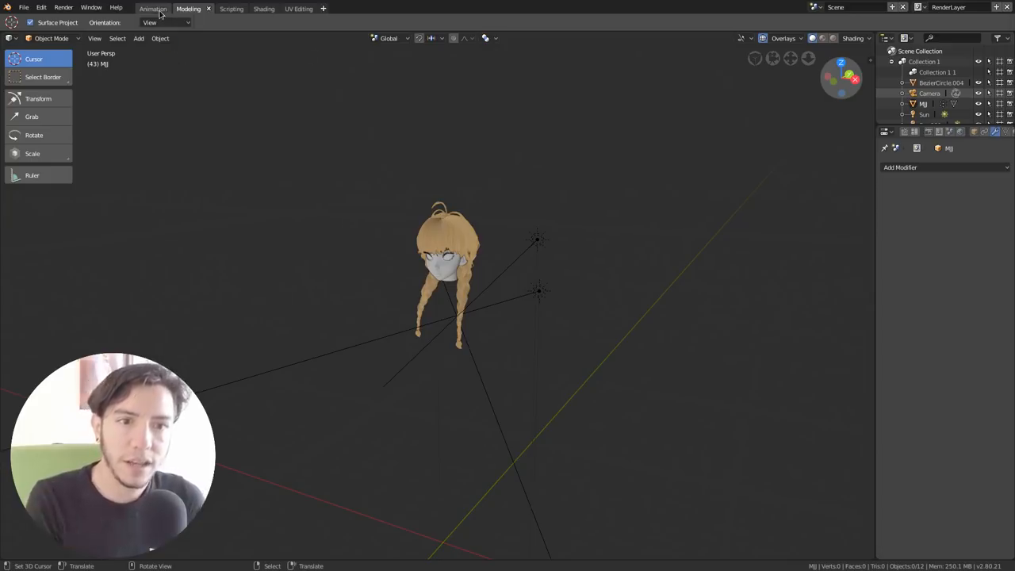
Step: Briefly view the Animation workspace, then switch to the Scripting workspace
left_click(152, 7)
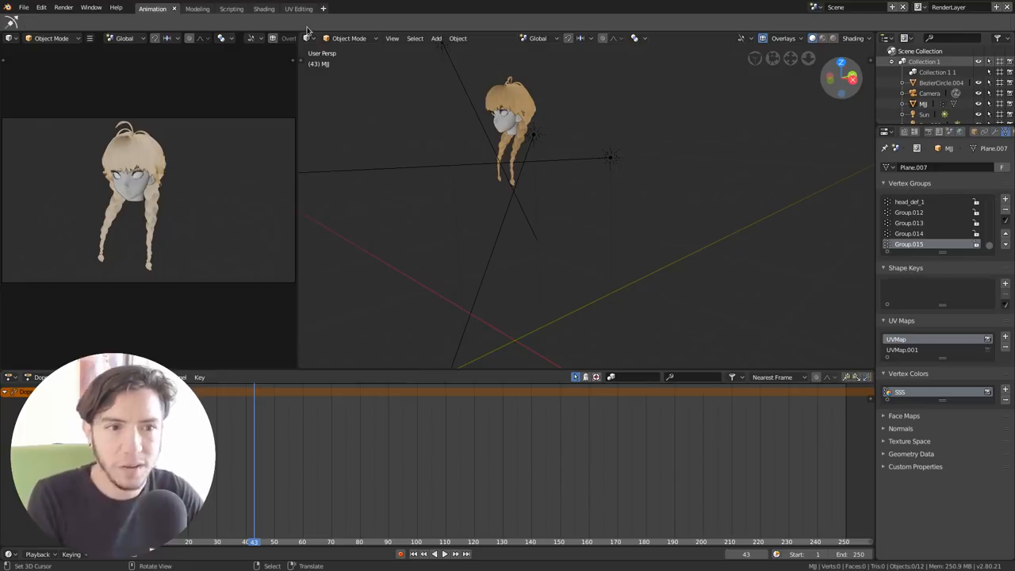
mouse_move(264, 9)
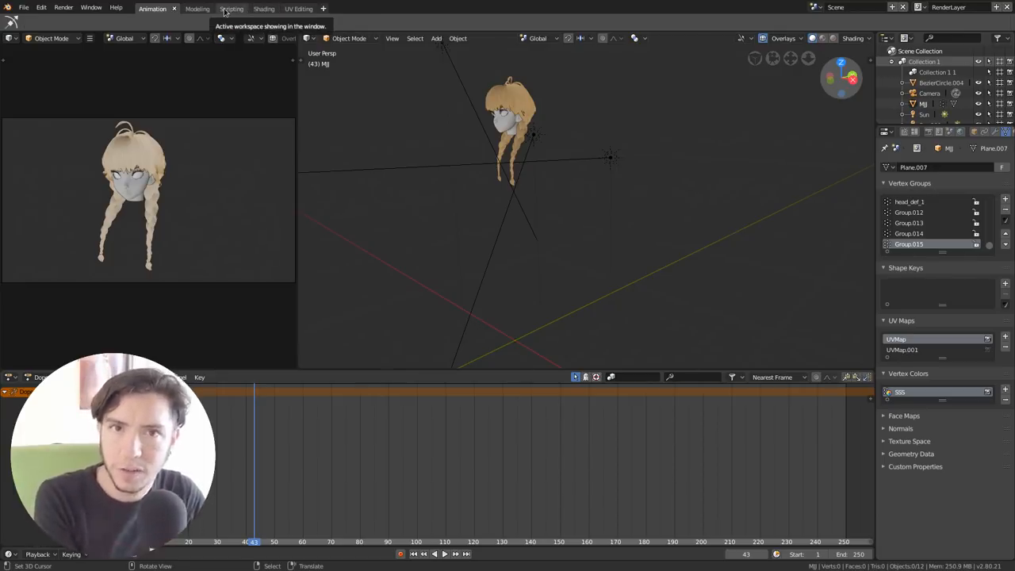
left_click(222, 9)
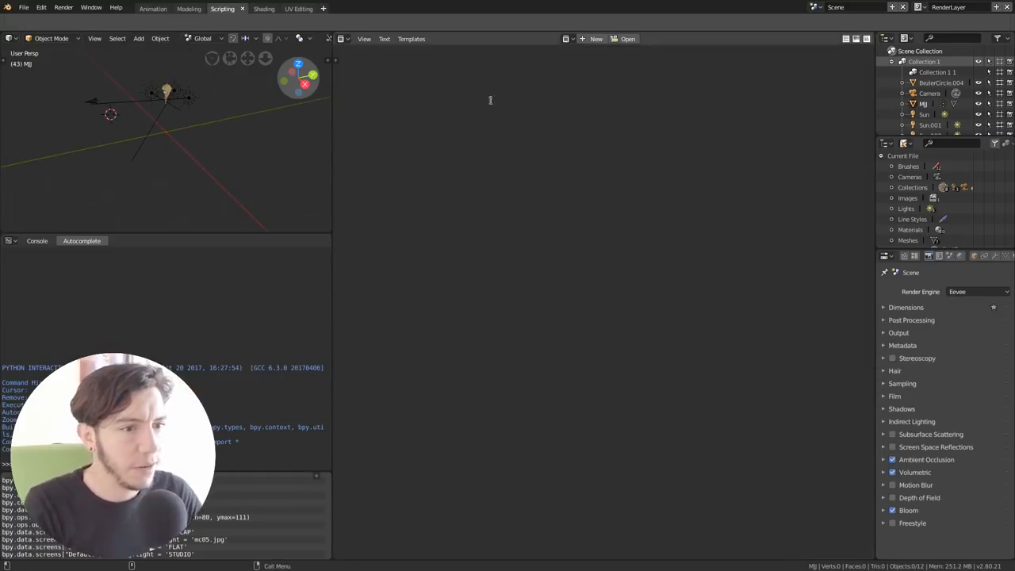
Step: Load the Templates > Python > Background Job script, background_job.py, into the Text Editor
left_click(456, 38)
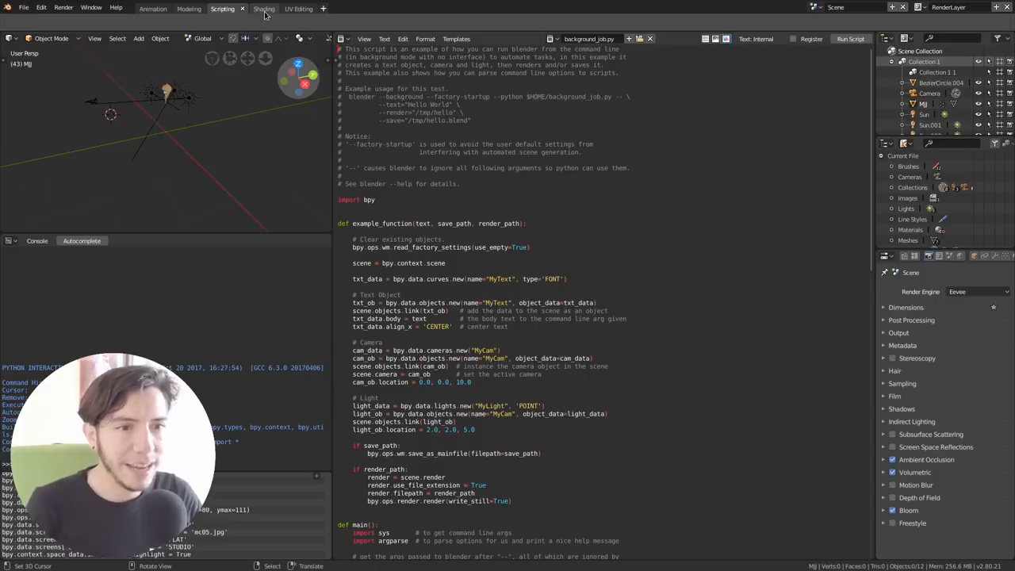
mouse_move(200, 118)
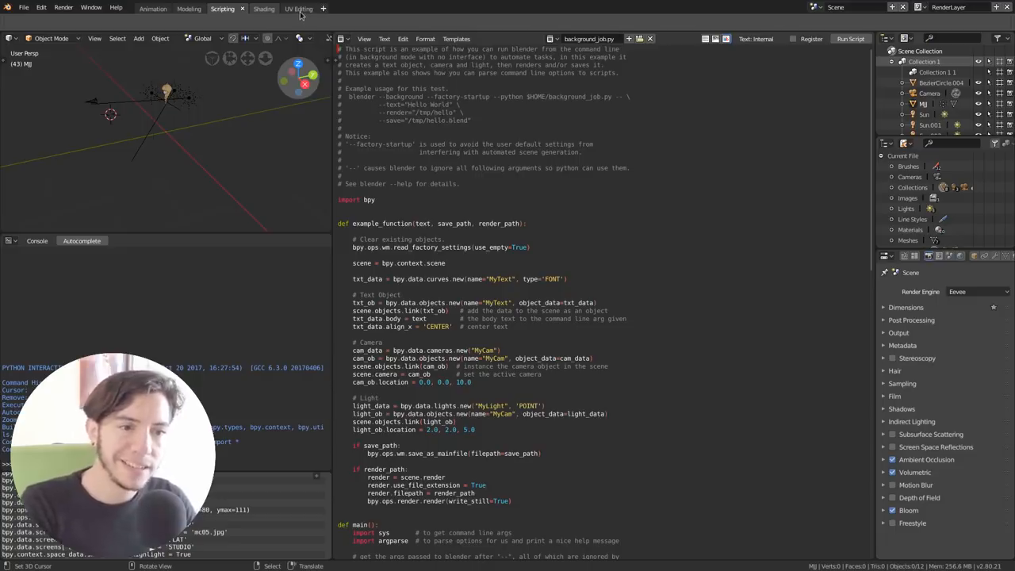
mouse_move(476, 115)
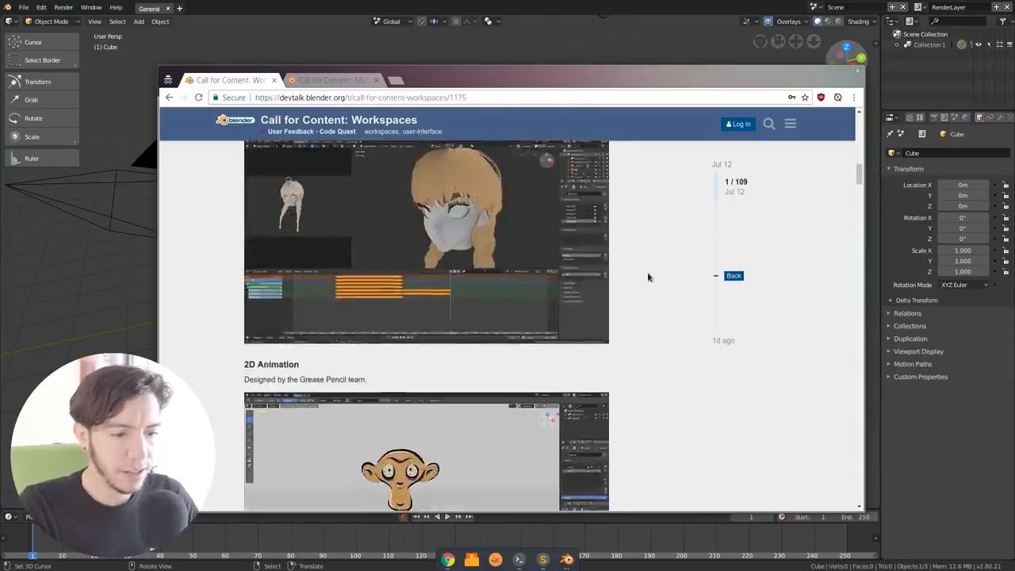
Step: Scroll the Workspaces thread past Animation to the 2D Animation and UV Editing sections
scroll("down", 3)
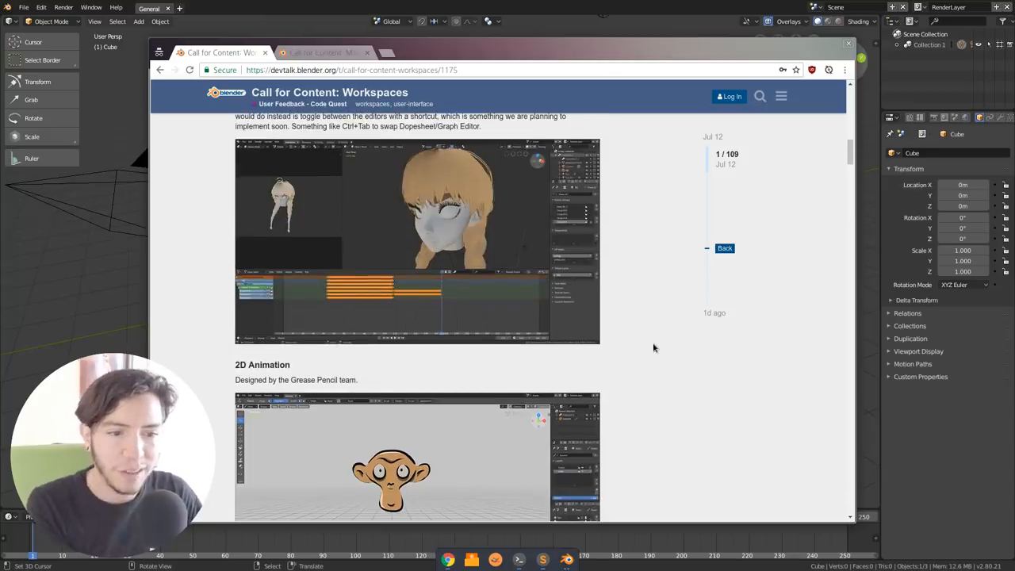
scroll("down", 3)
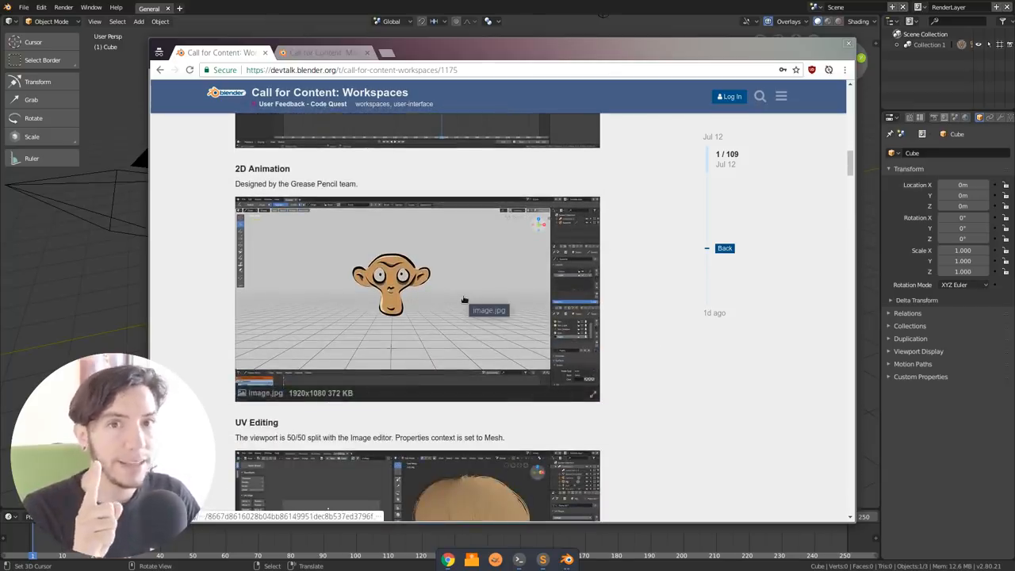
mouse_move(475, 270)
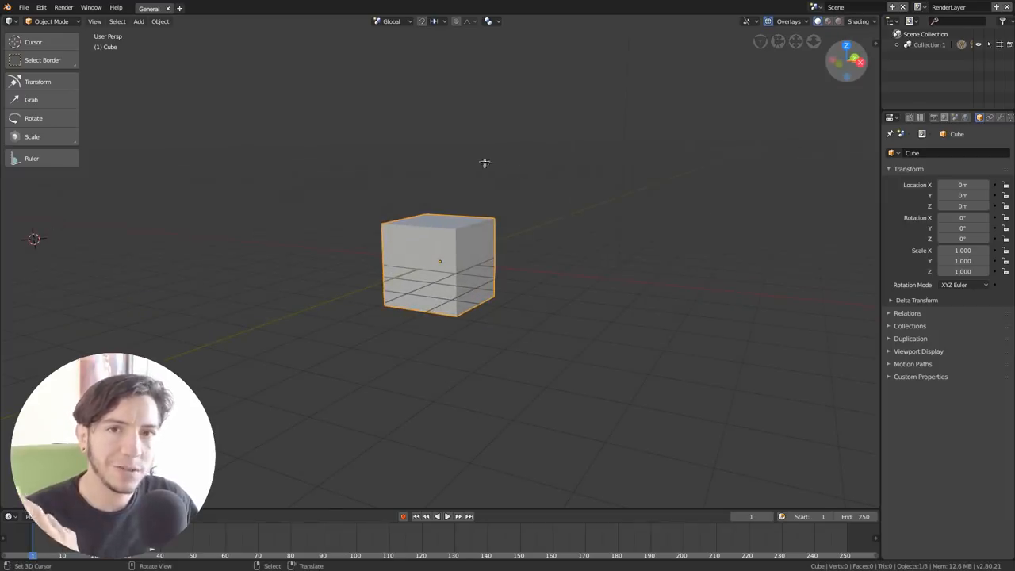
mouse_move(467, 209)
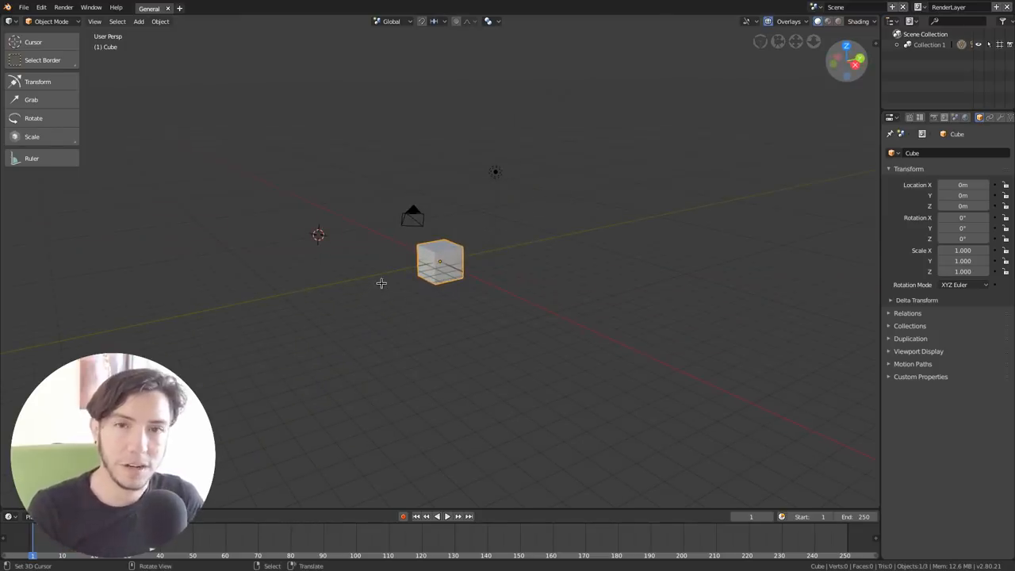
mouse_move(392, 271)
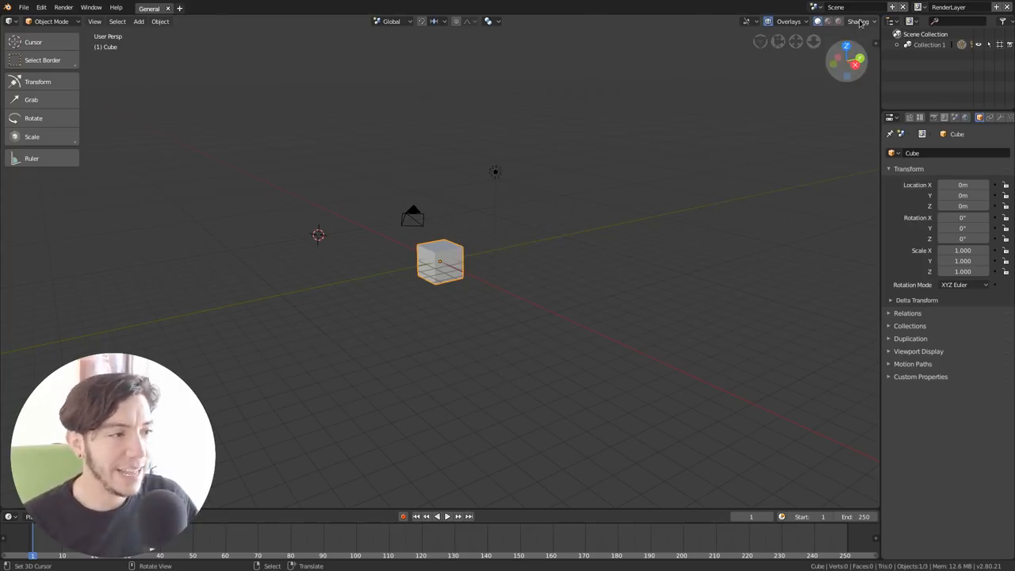
left_click(858, 22)
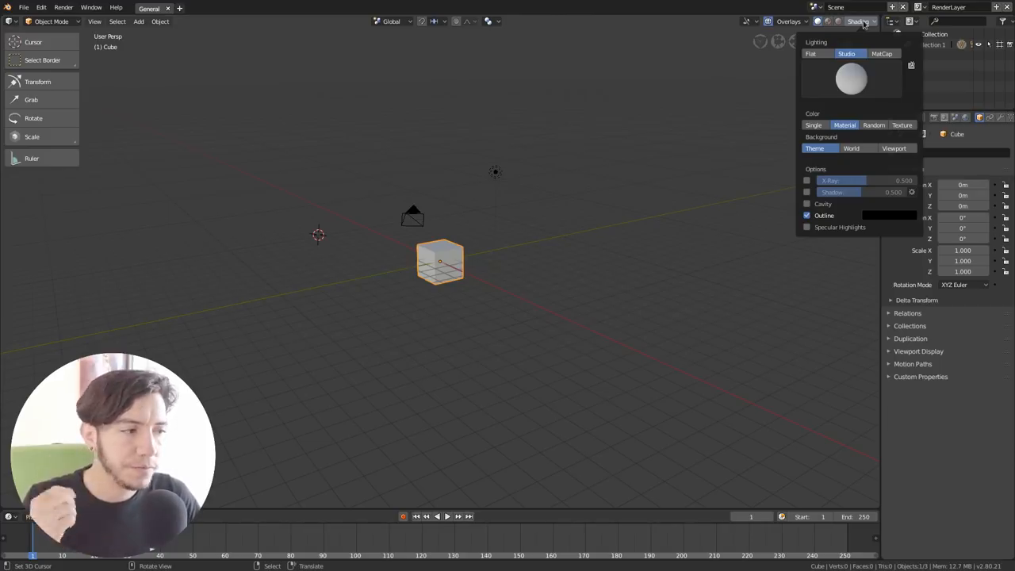
left_click(859, 22)
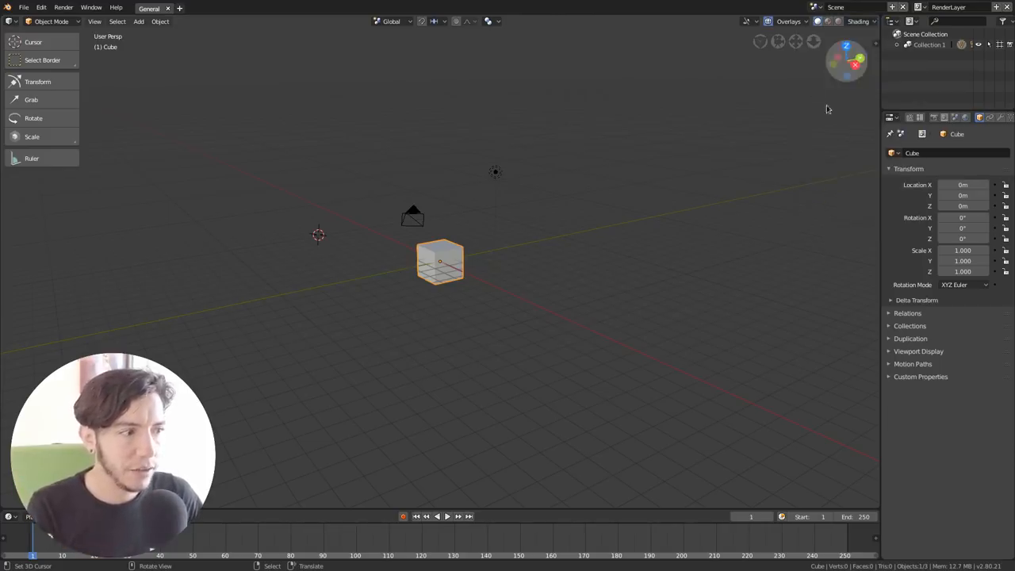
left_click(861, 21)
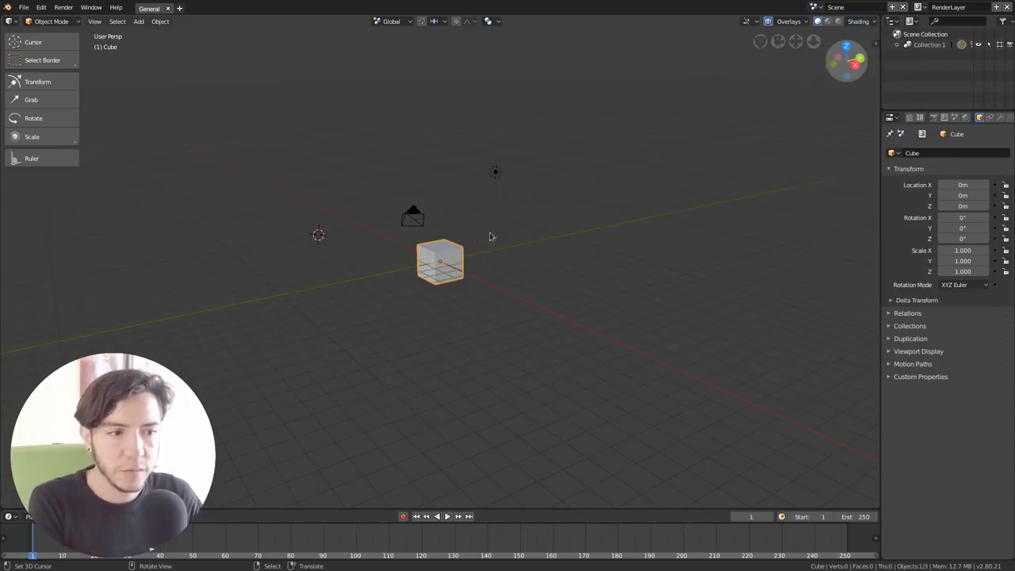
left_click(859, 22)
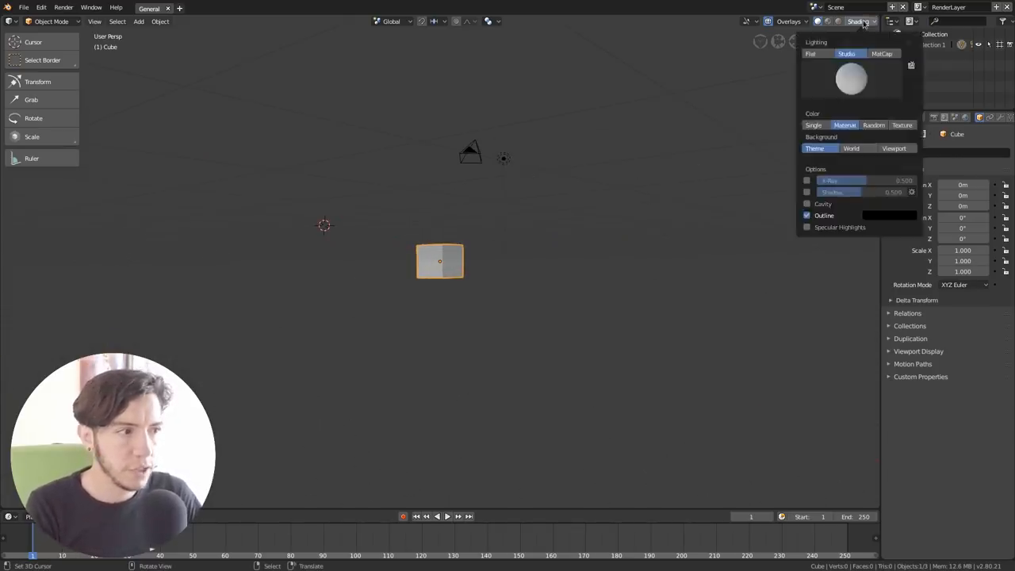
left_click(850, 149)
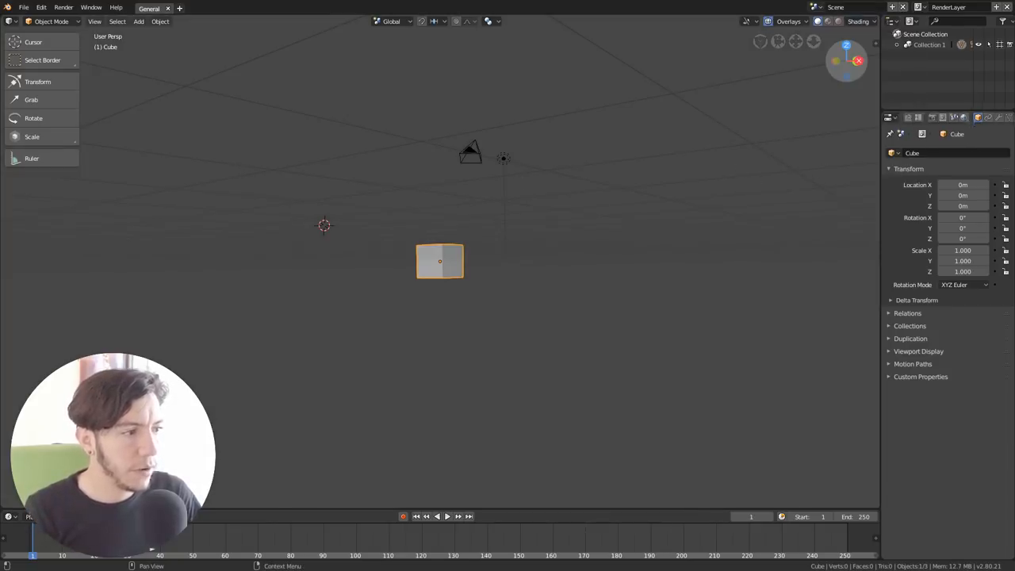
Step: Check the material's Viewport Display, then set the World's Viewport Display color to dark blue
left_click(1000, 133)
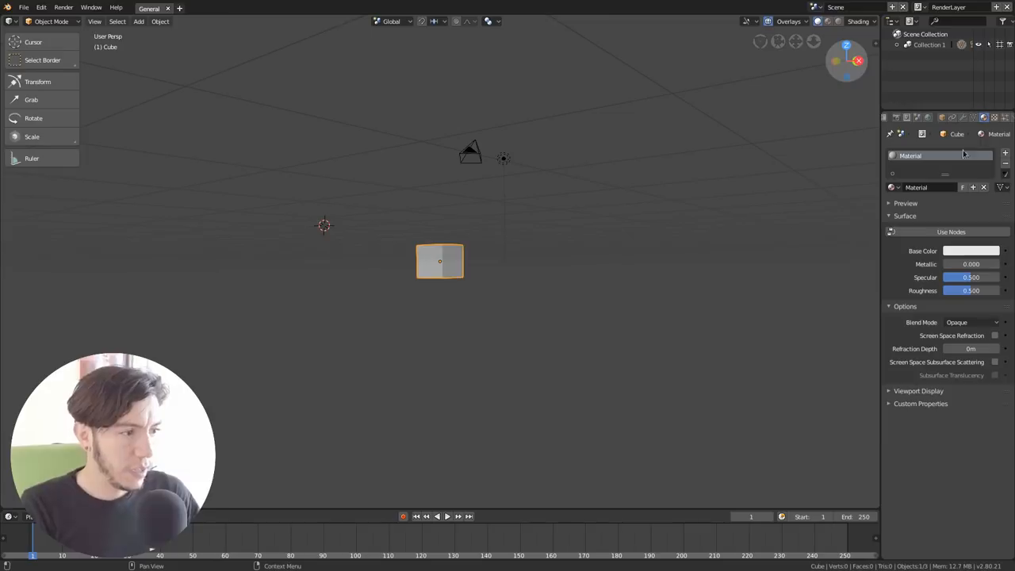
left_click(919, 391)
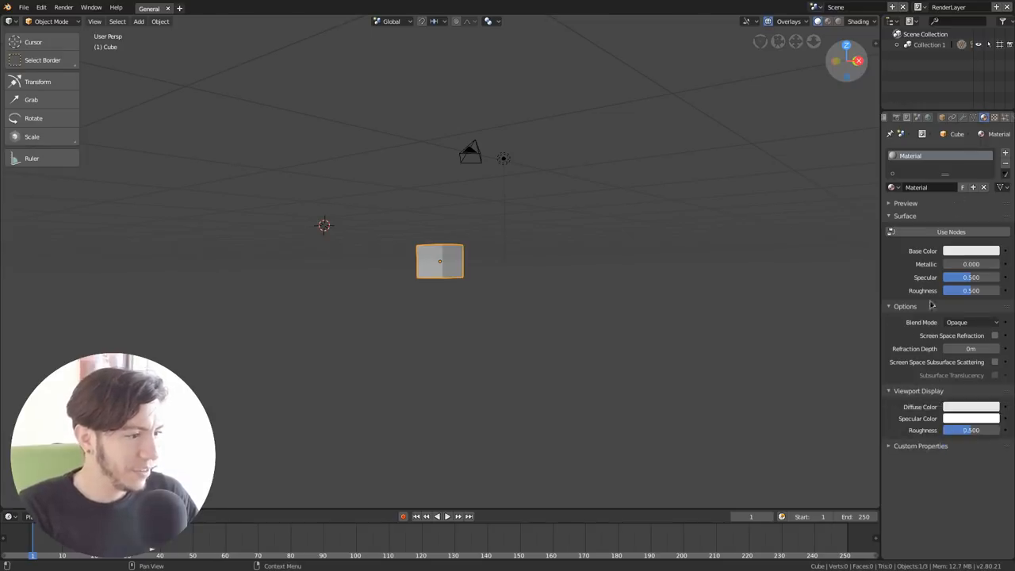
left_click(950, 232)
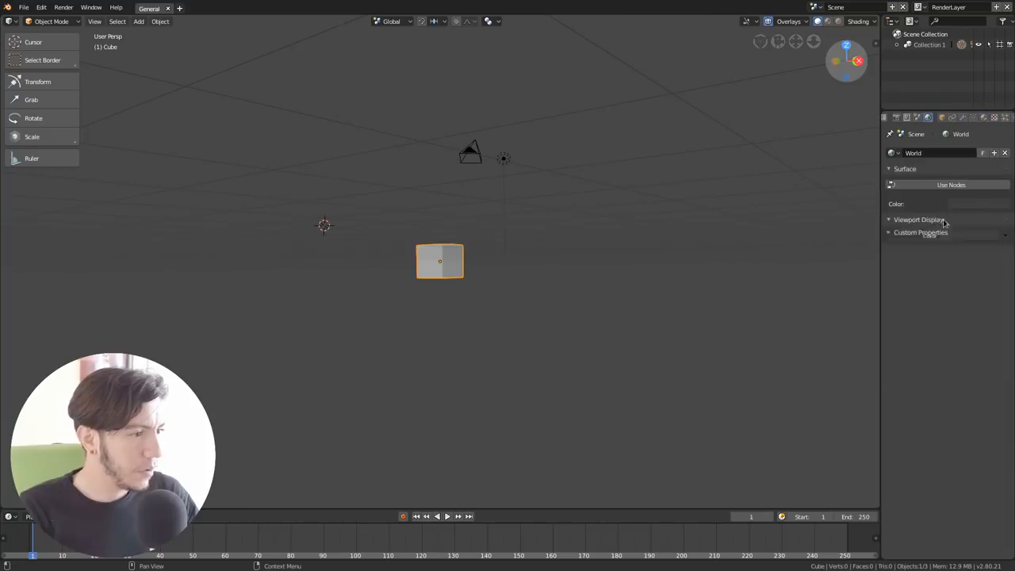
left_click(947, 204)
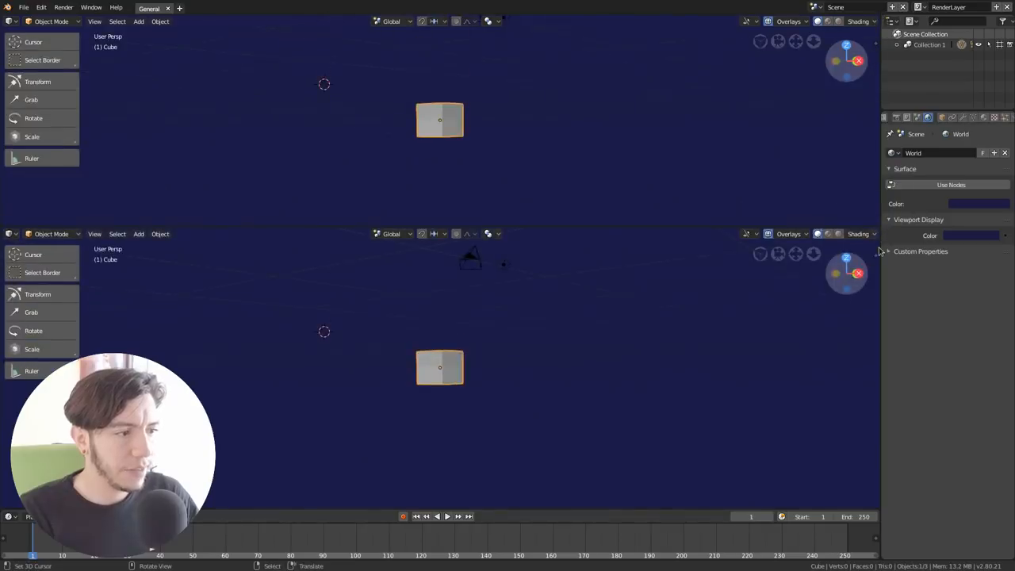
Step: Add a Modeling workspace and split its viewport into a second Camera view
left_click(180, 9)
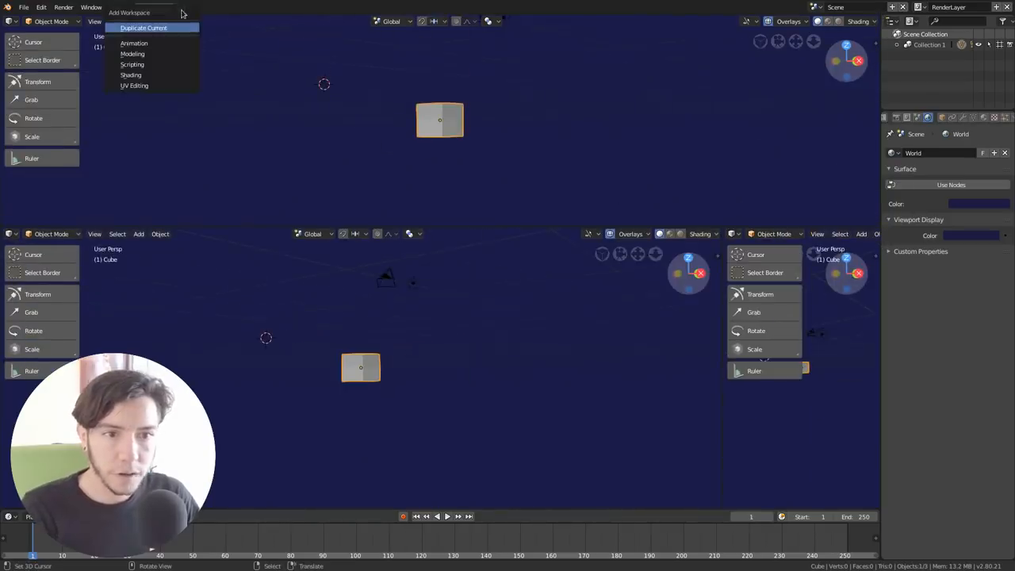
left_click(132, 53)
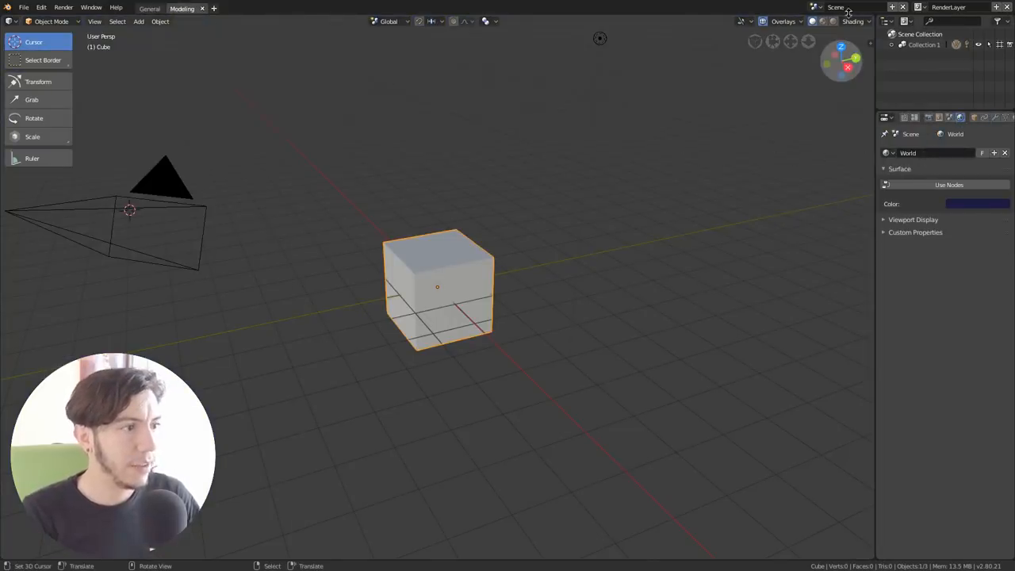
left_click(886, 22)
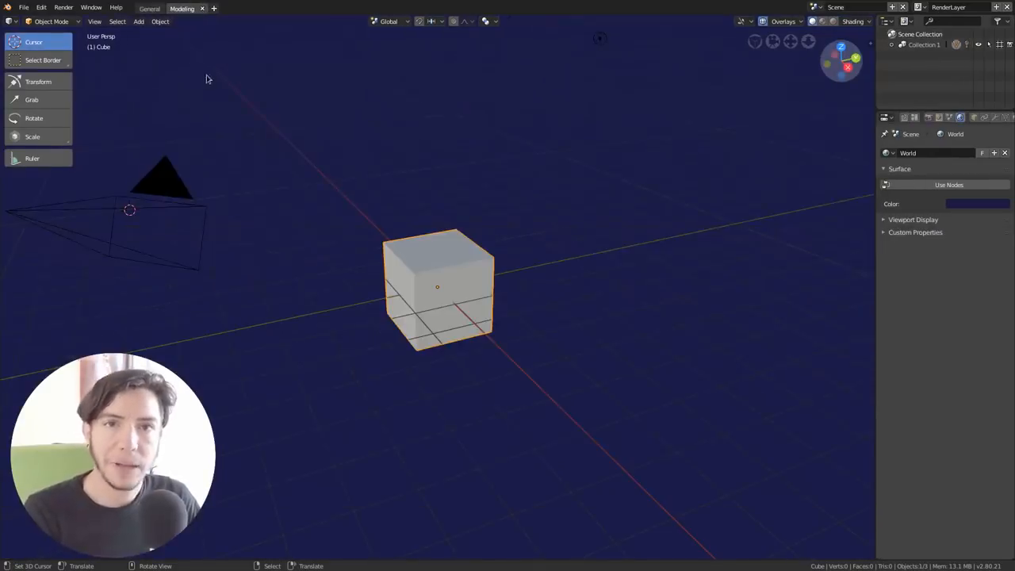
left_click(891, 22)
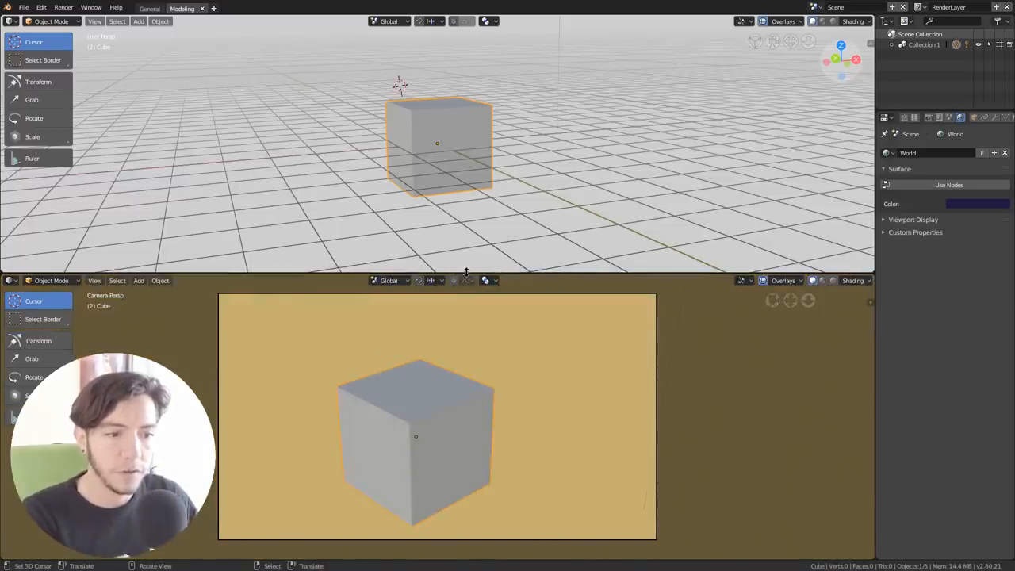
Step: Set the upper viewport's shading Background to Theme and close the popover
left_click(868, 21)
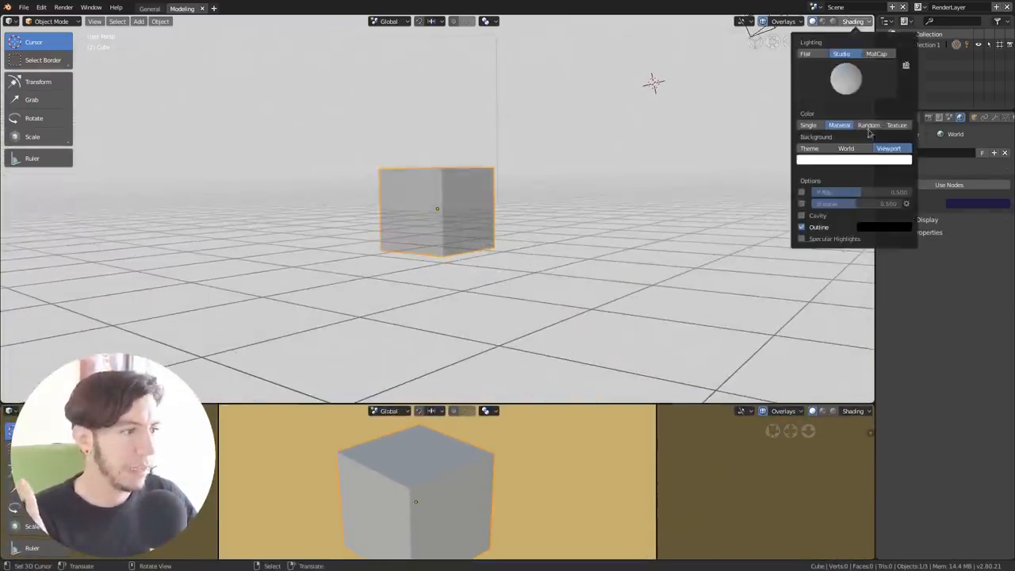
left_click(854, 159)
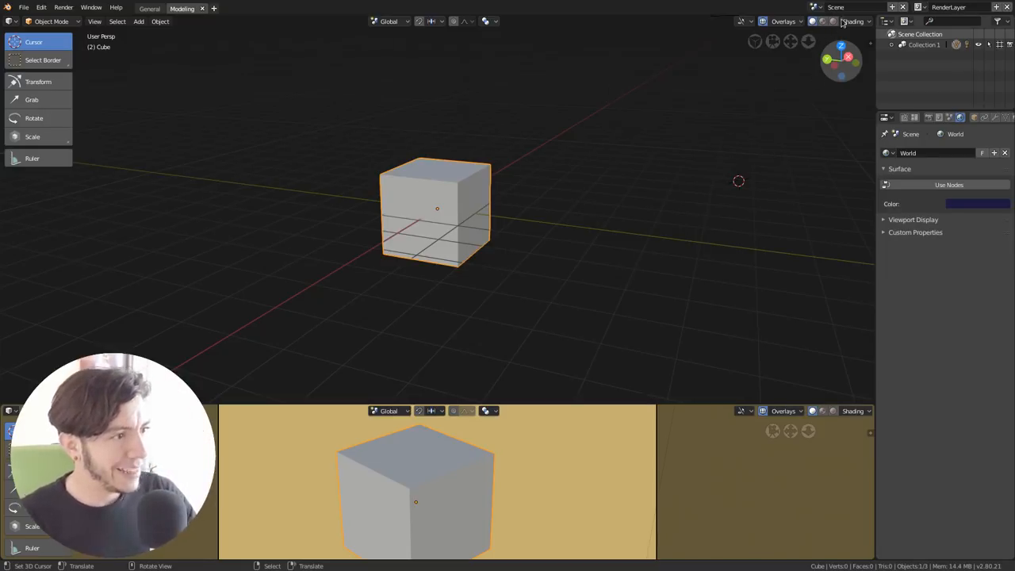
left_click(863, 21)
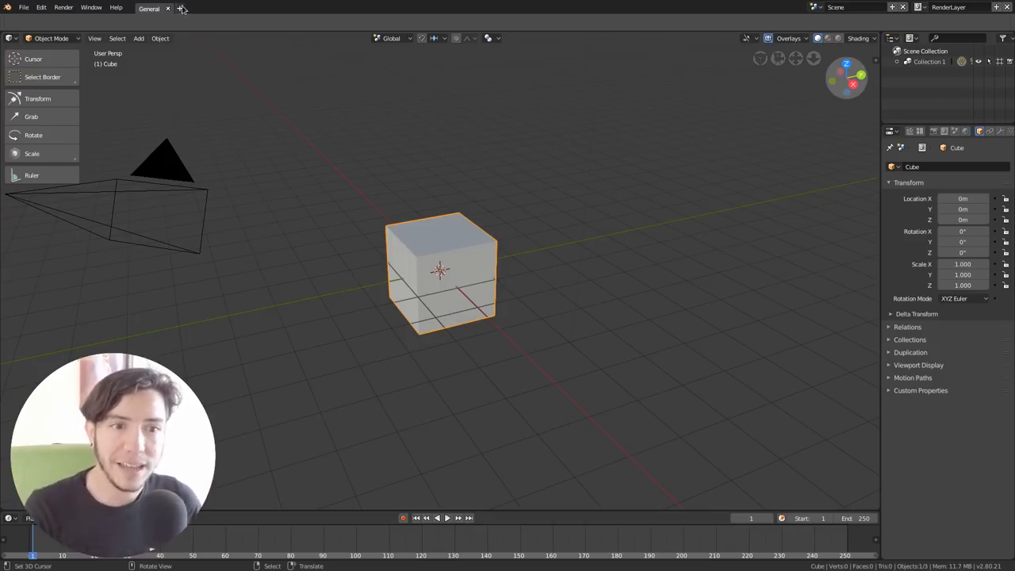
mouse_move(182, 9)
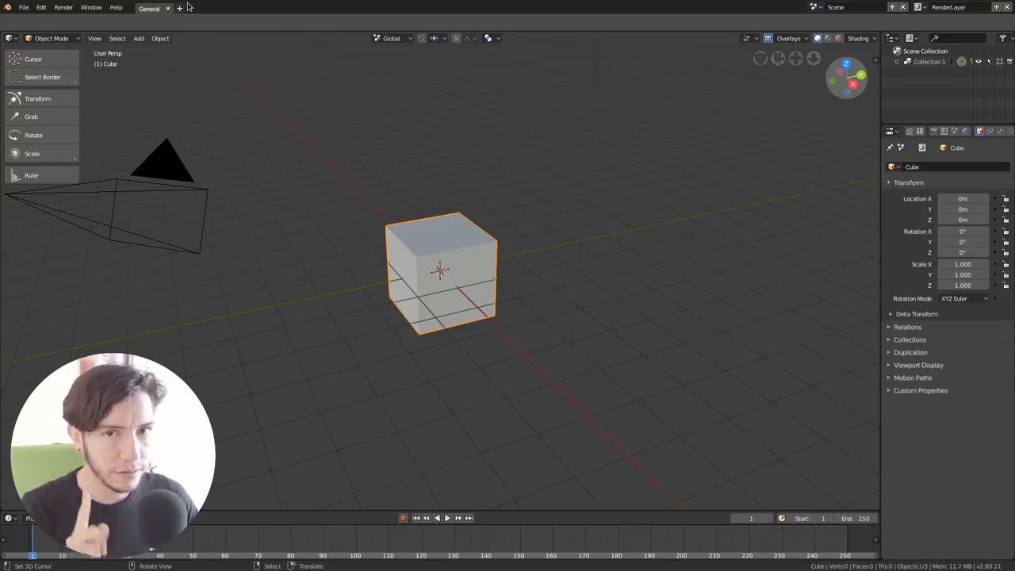
mouse_move(180, 8)
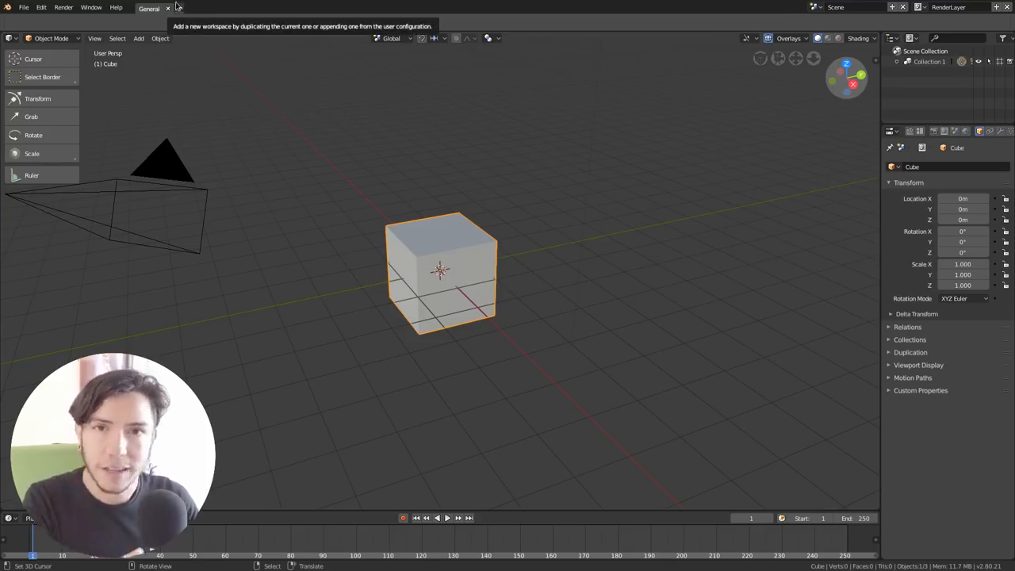
mouse_move(380, 149)
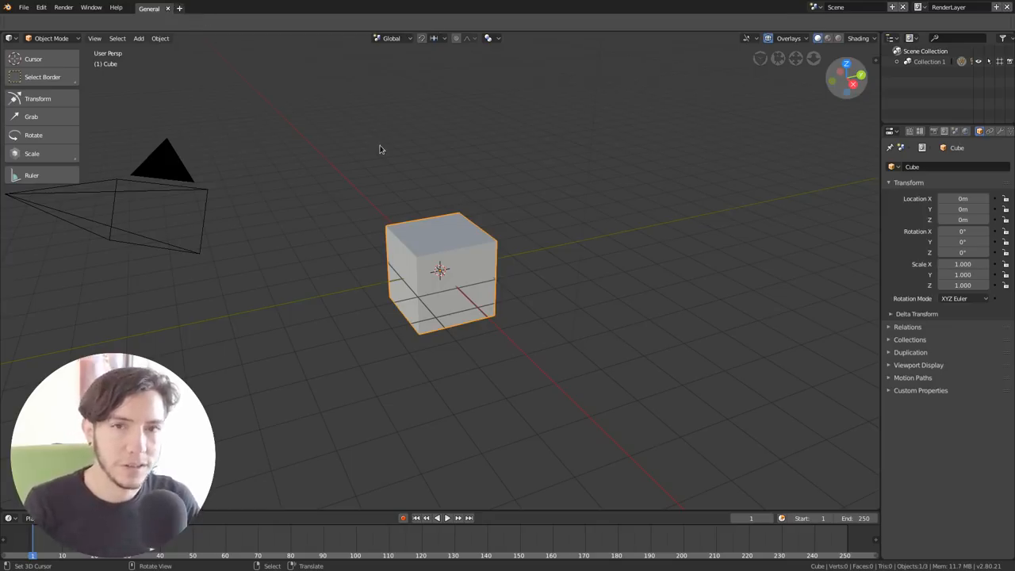
mouse_move(516, 131)
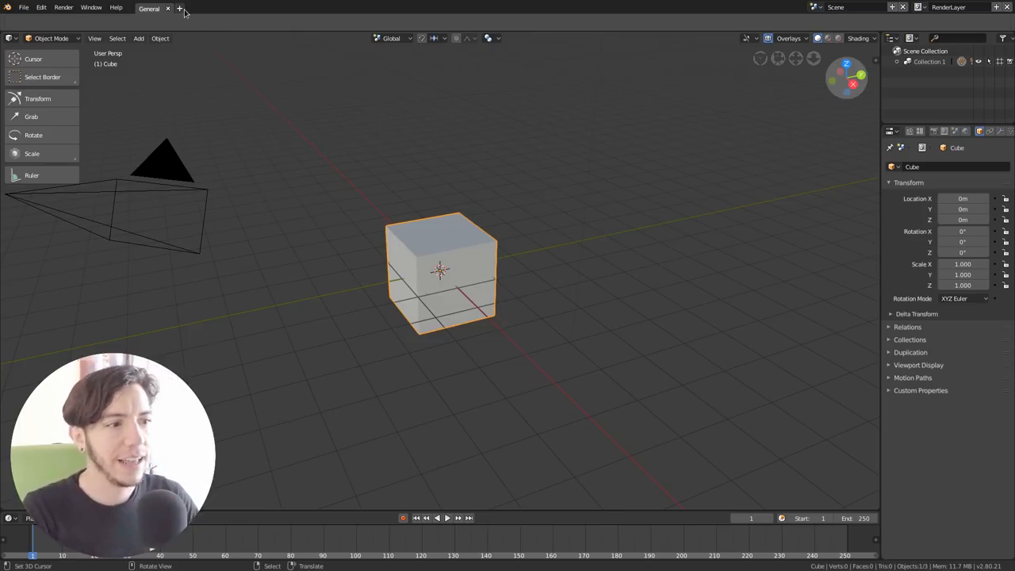
mouse_move(180, 9)
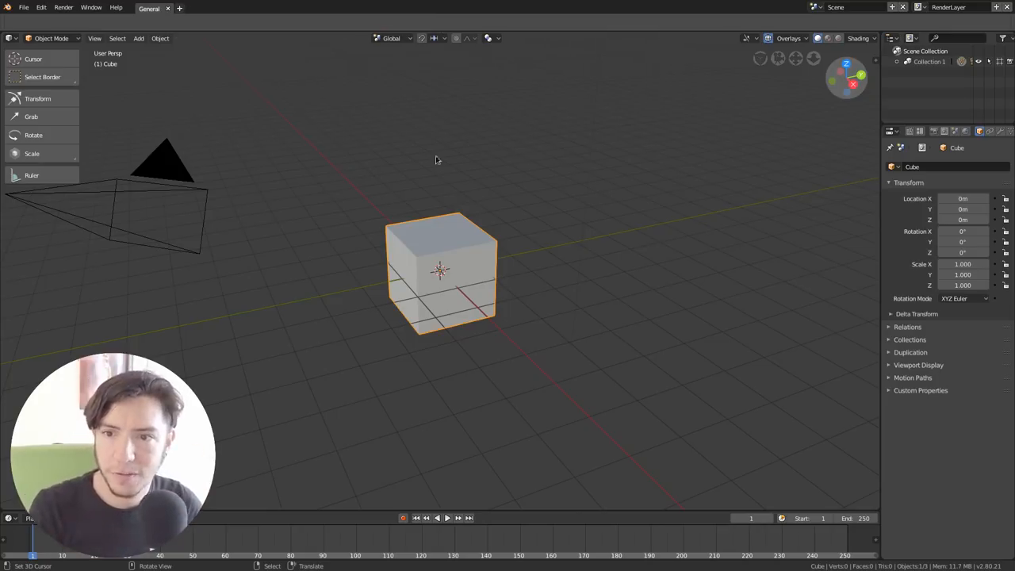
mouse_move(386, 159)
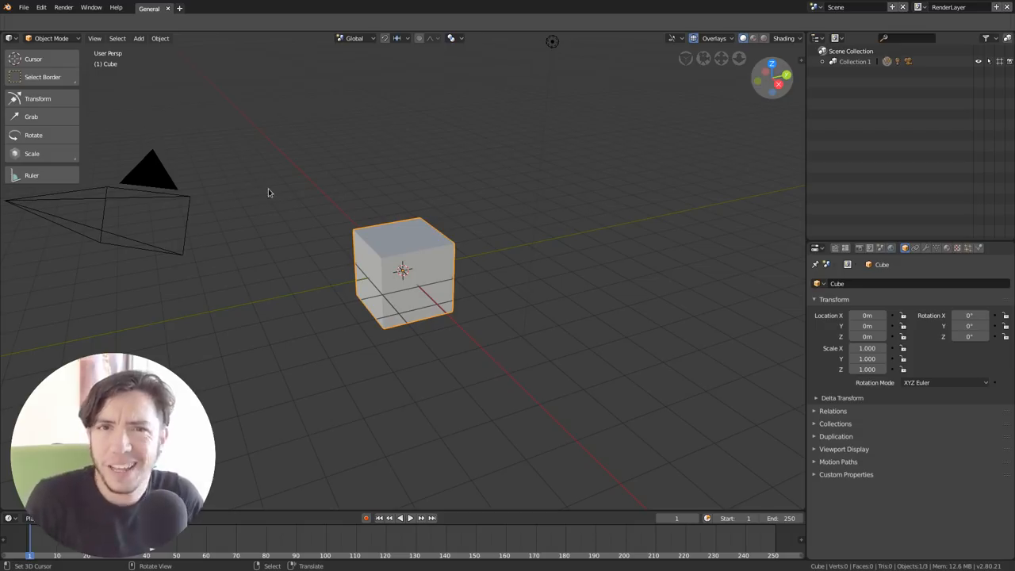
mouse_move(301, 180)
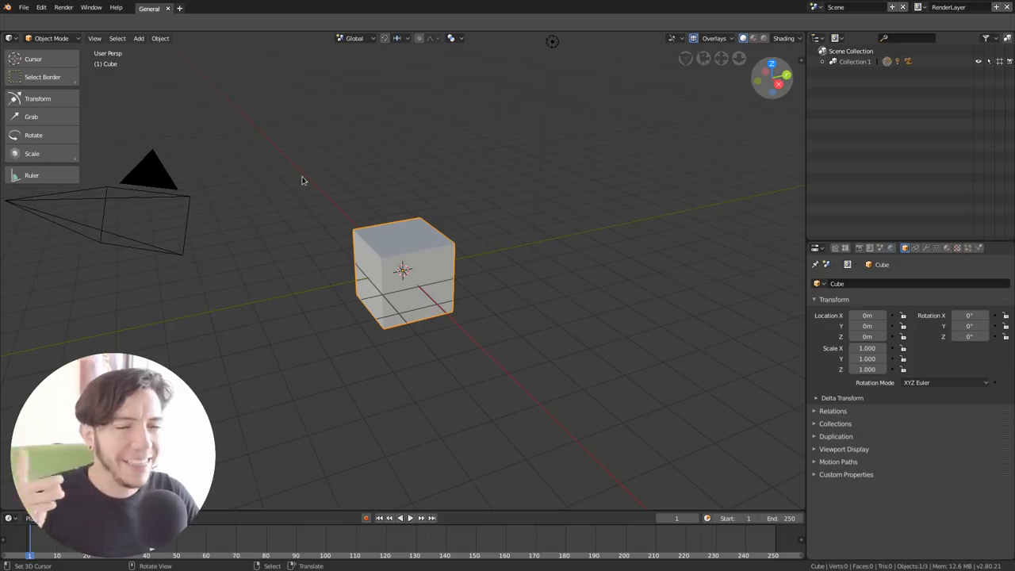
mouse_move(386, 138)
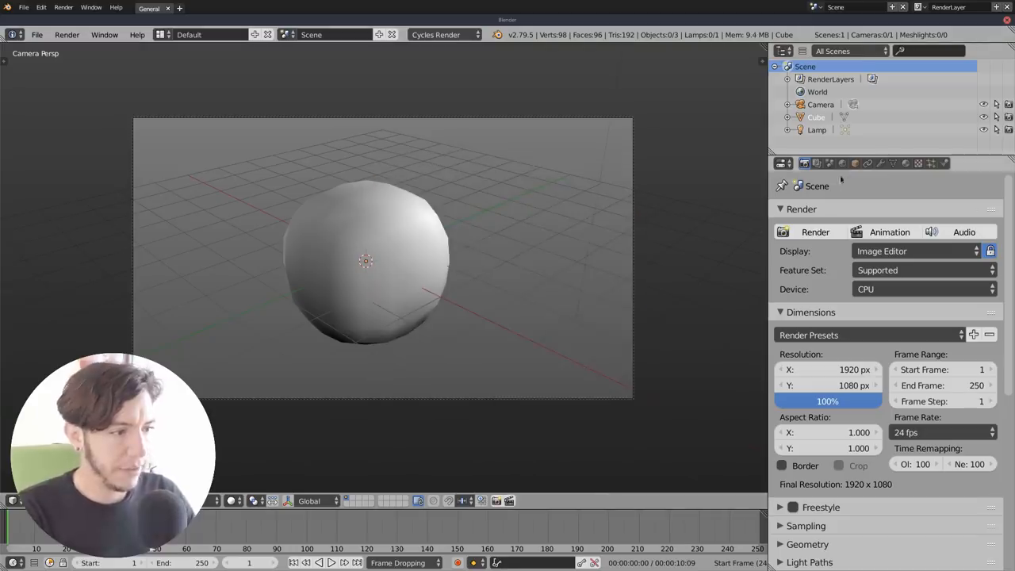
mouse_move(828, 164)
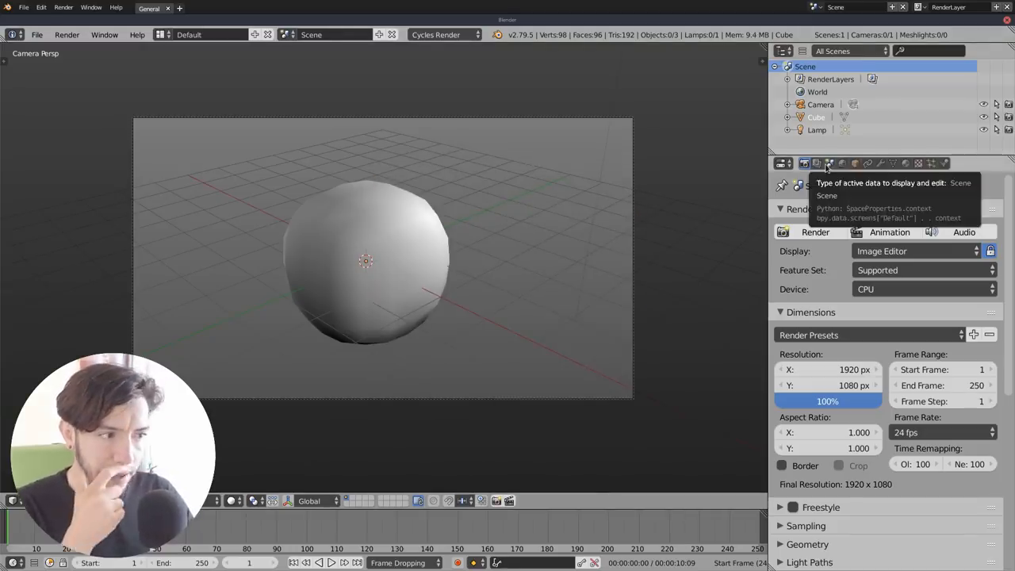
Step: In Blender 2.79's Render Layers settings, enable only a single layer
left_click(818, 163)
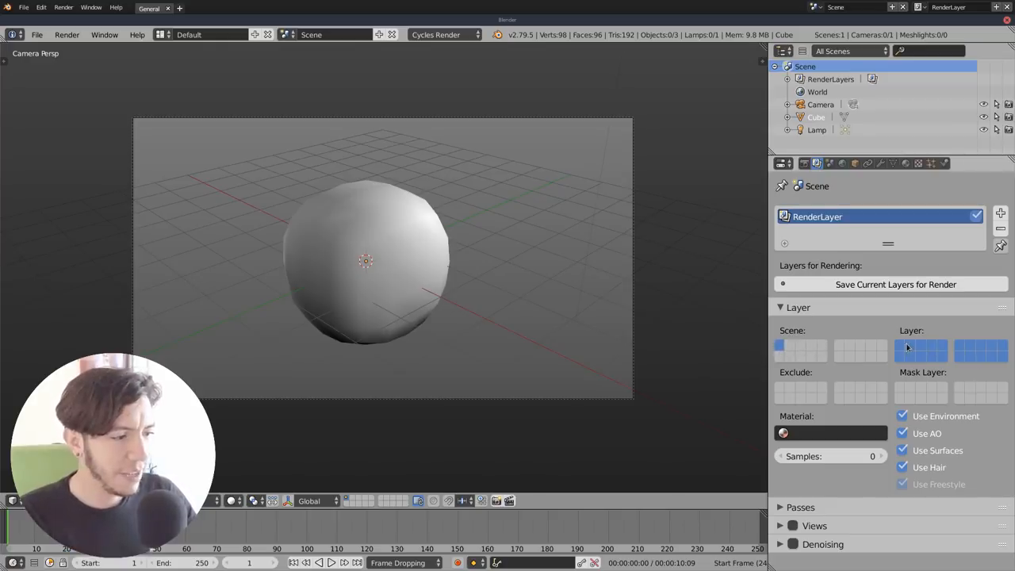
left_click(920, 346)
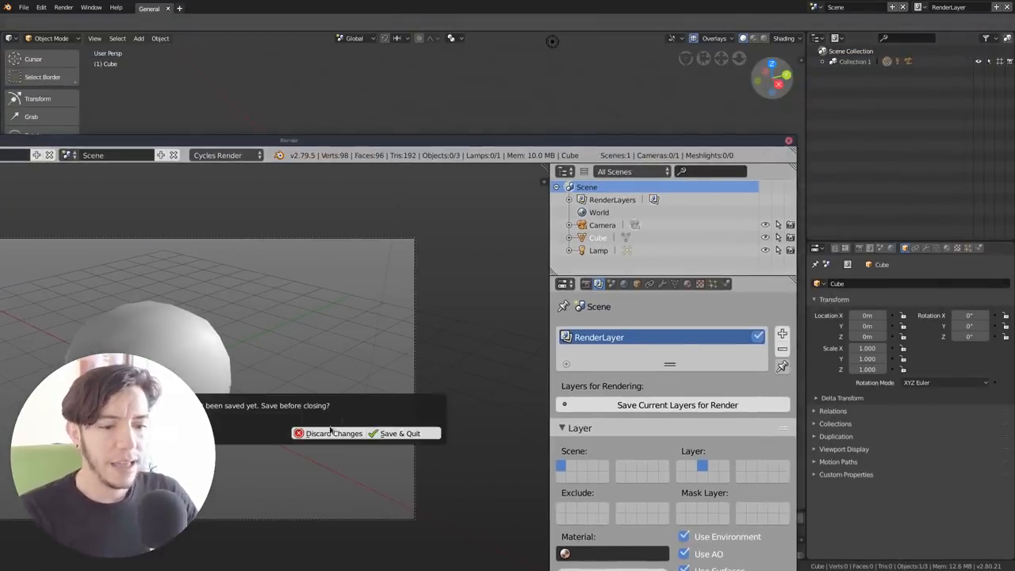
left_click(328, 433)
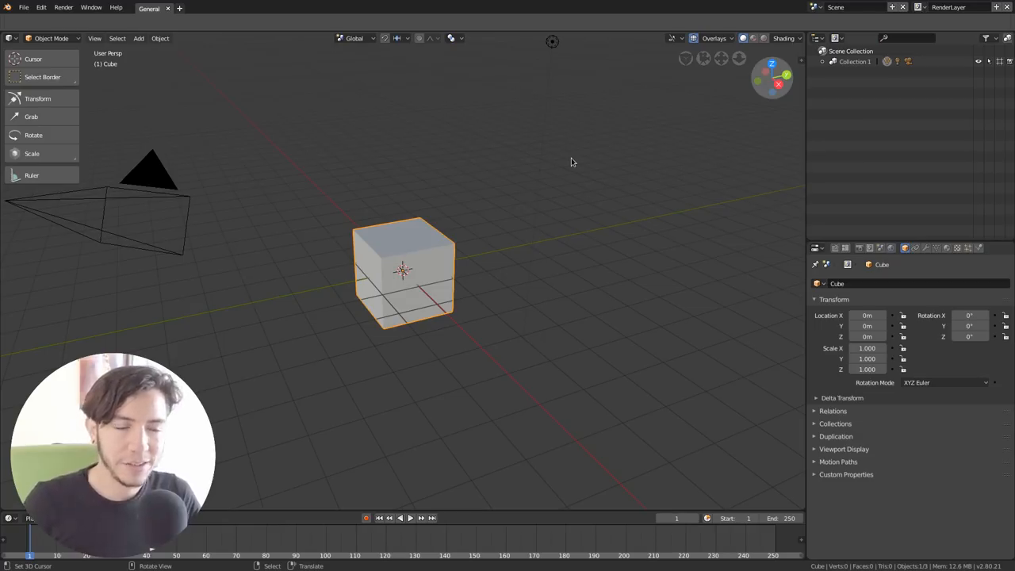
mouse_move(607, 132)
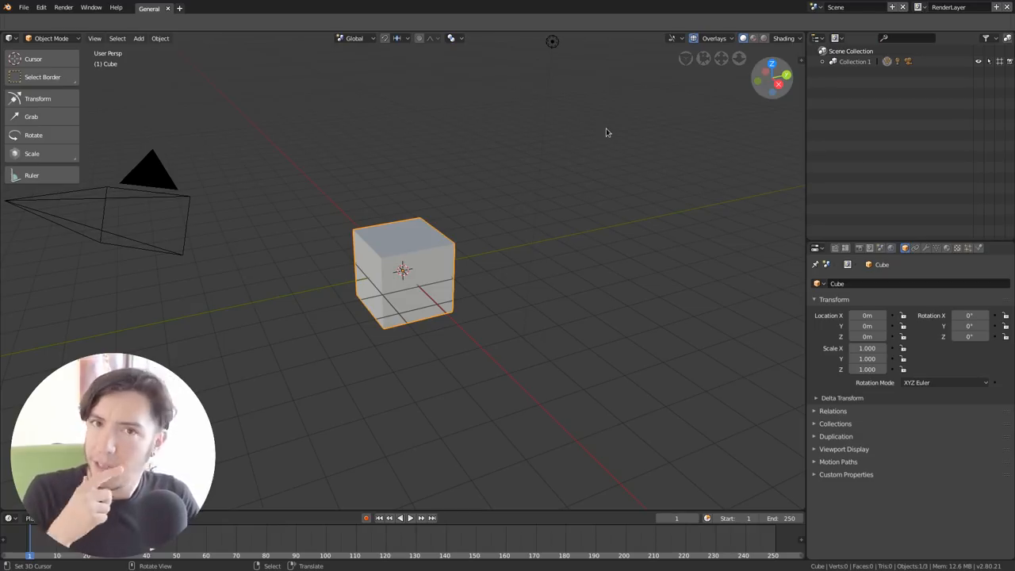
mouse_move(522, 190)
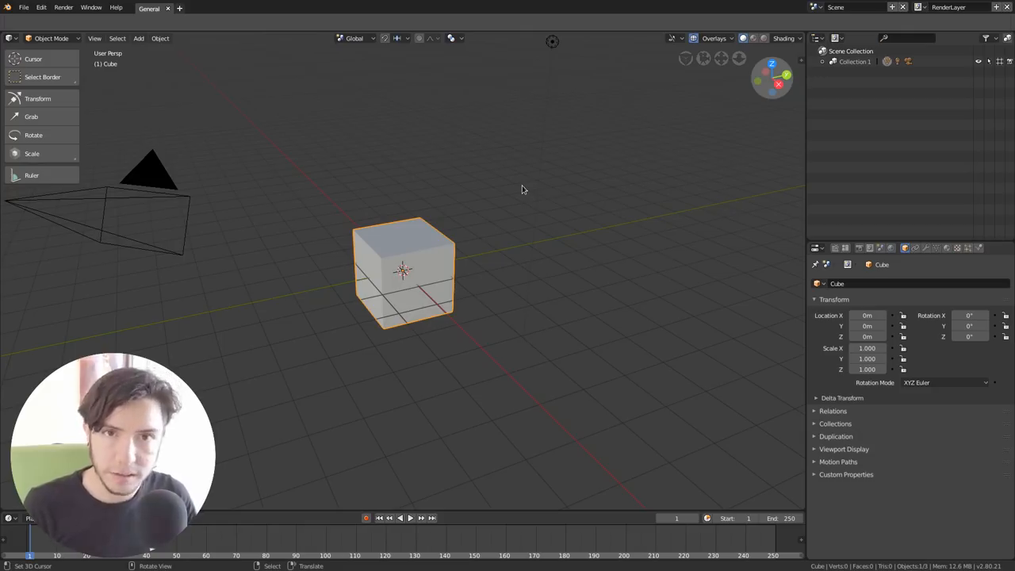
mouse_move(542, 204)
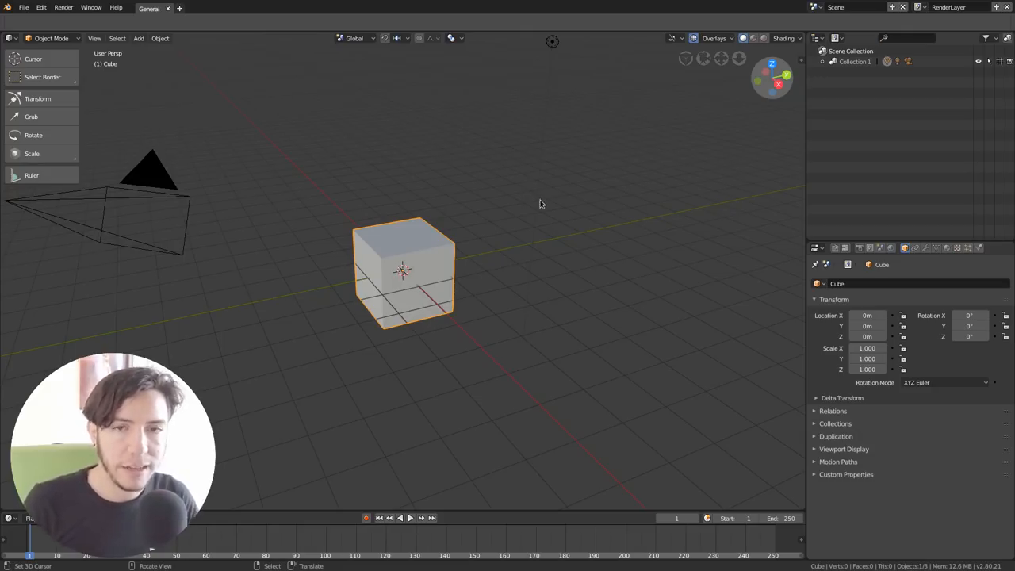
mouse_move(649, 165)
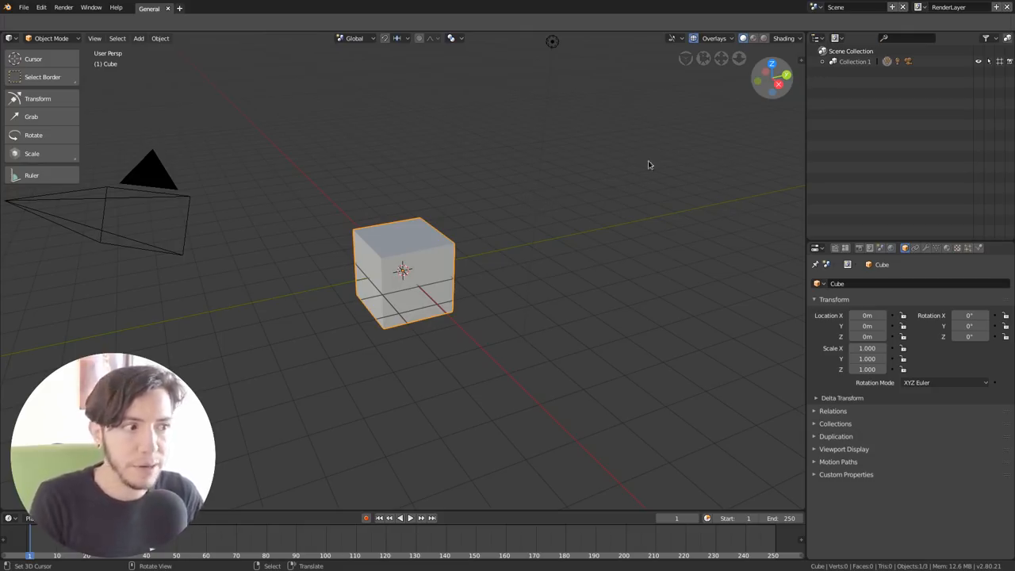
left_click(823, 61)
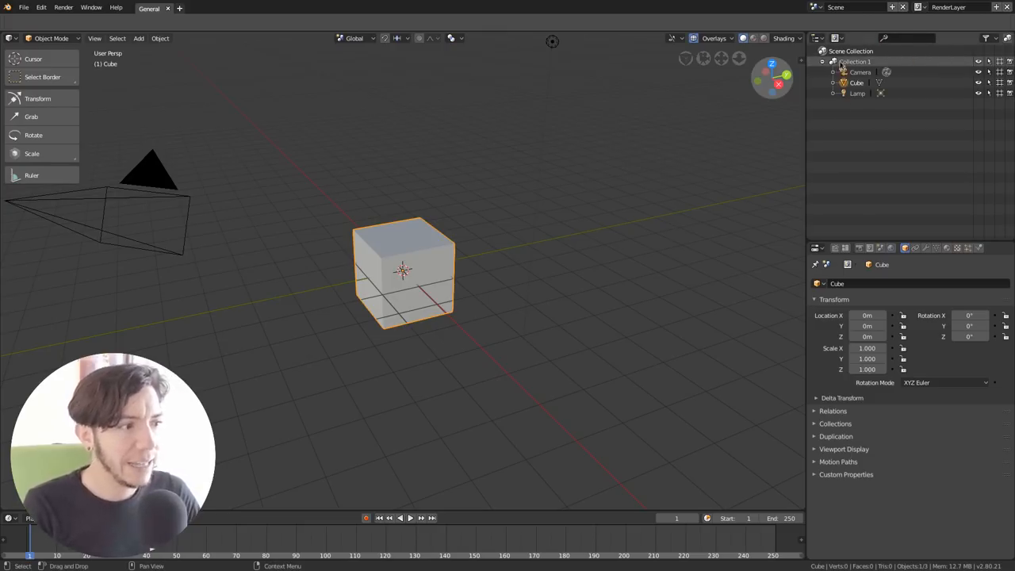
left_click(823, 61)
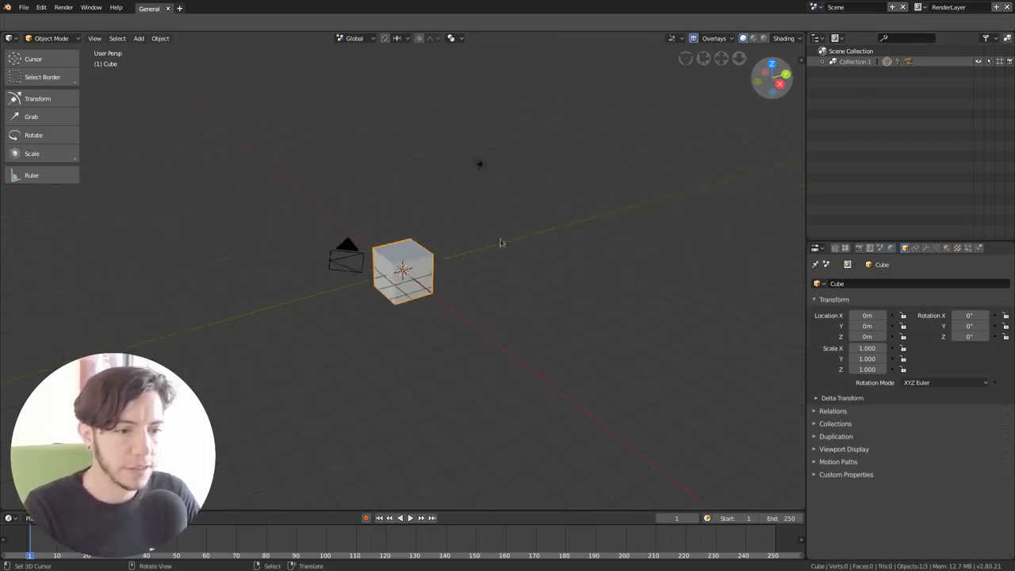
Step: Add a torus and move it and the cube into new collections 'torus' and 'Cube'
left_click(138, 38)
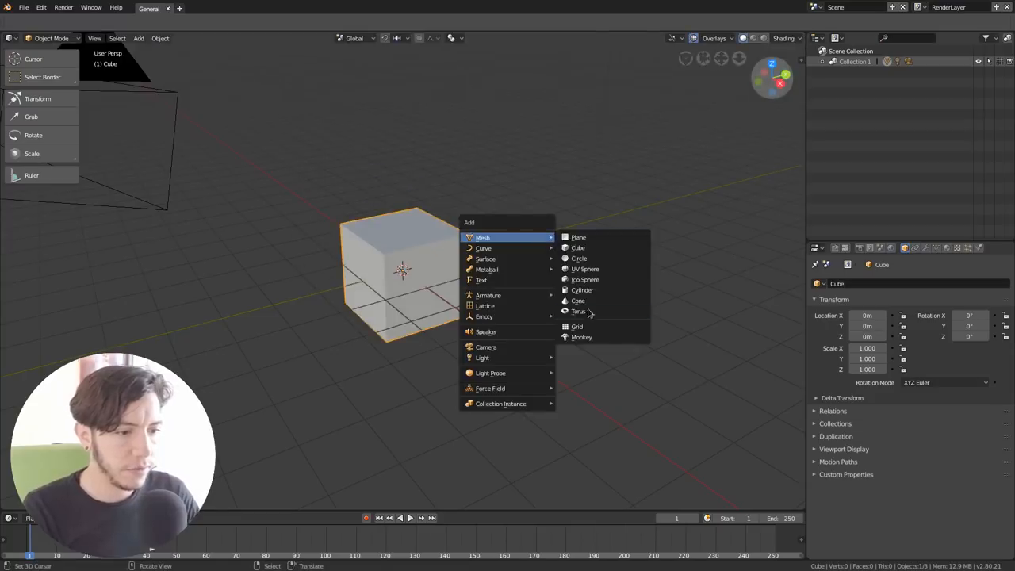
left_click(579, 311)
type("torus")
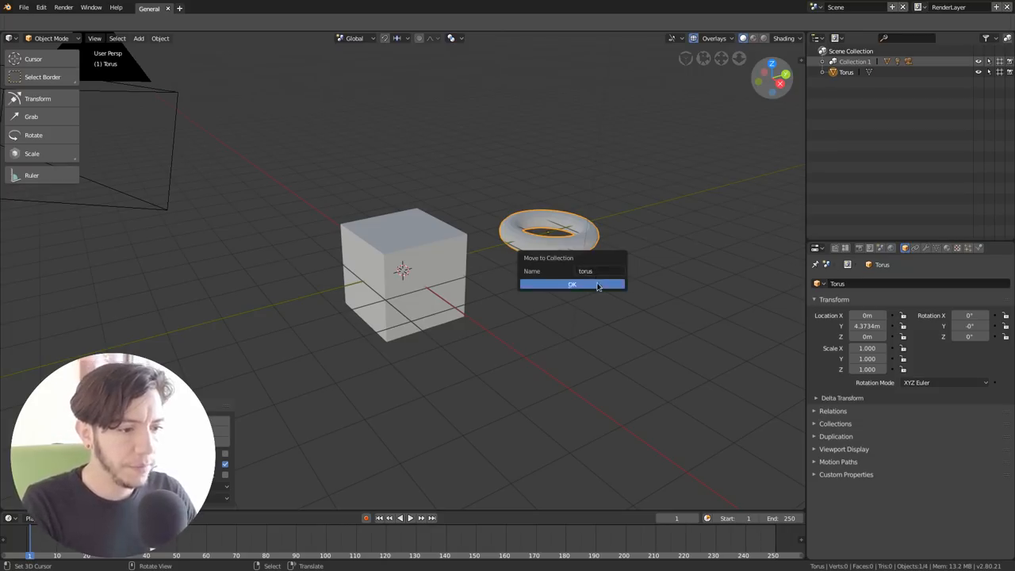
left_click(572, 284)
type("Cube")
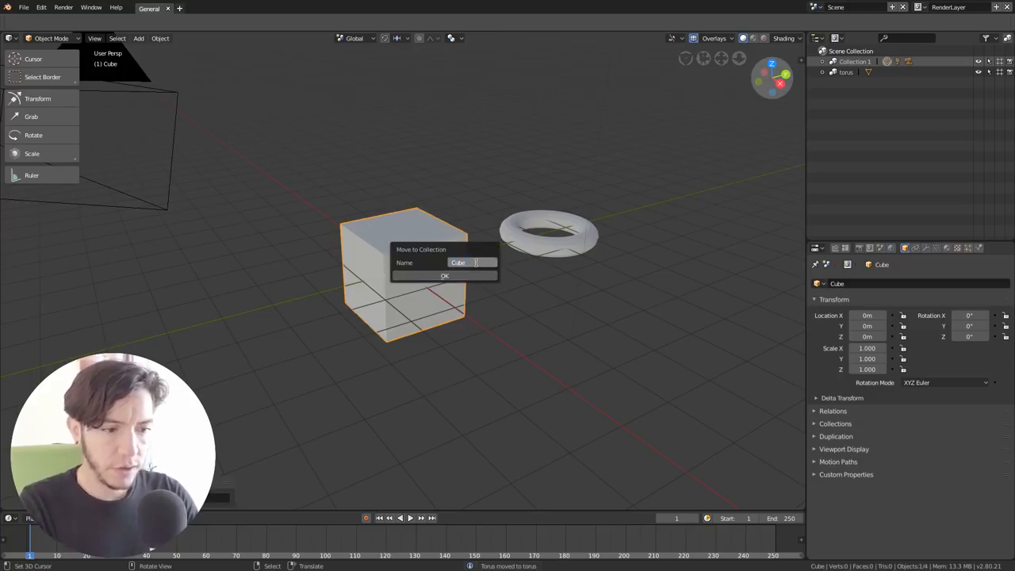
left_click(444, 275)
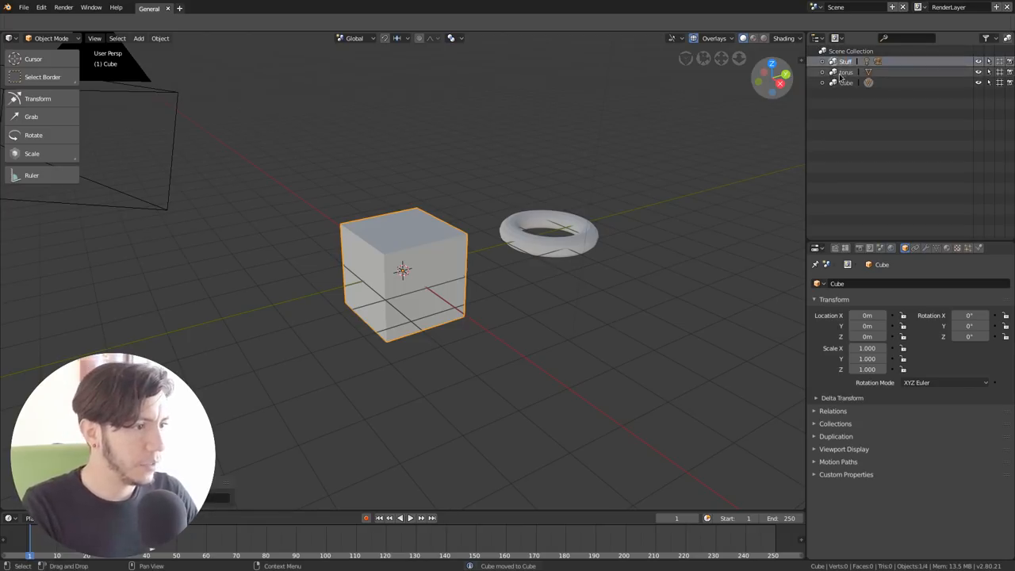
left_click(138, 38)
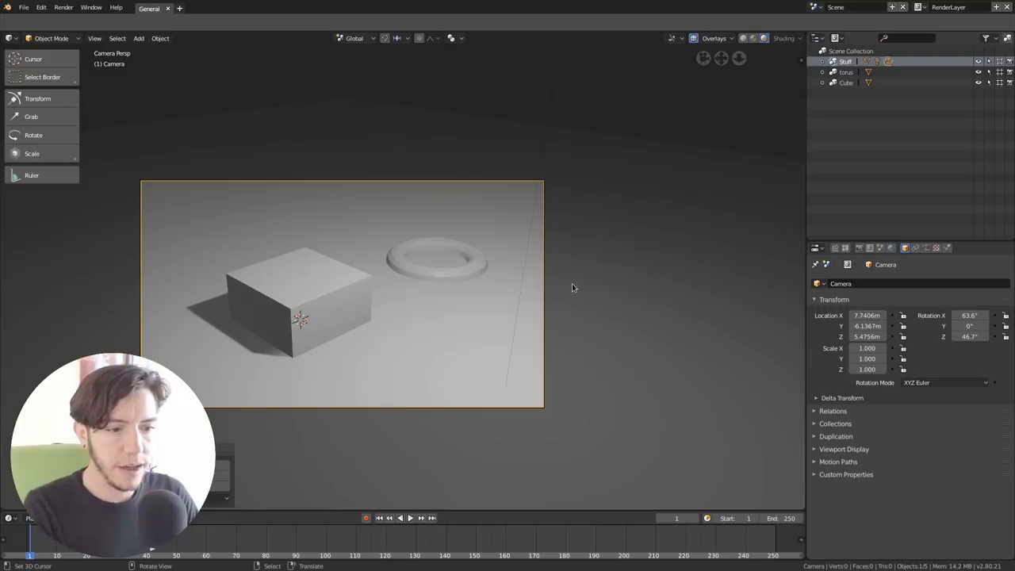
mouse_move(773, 126)
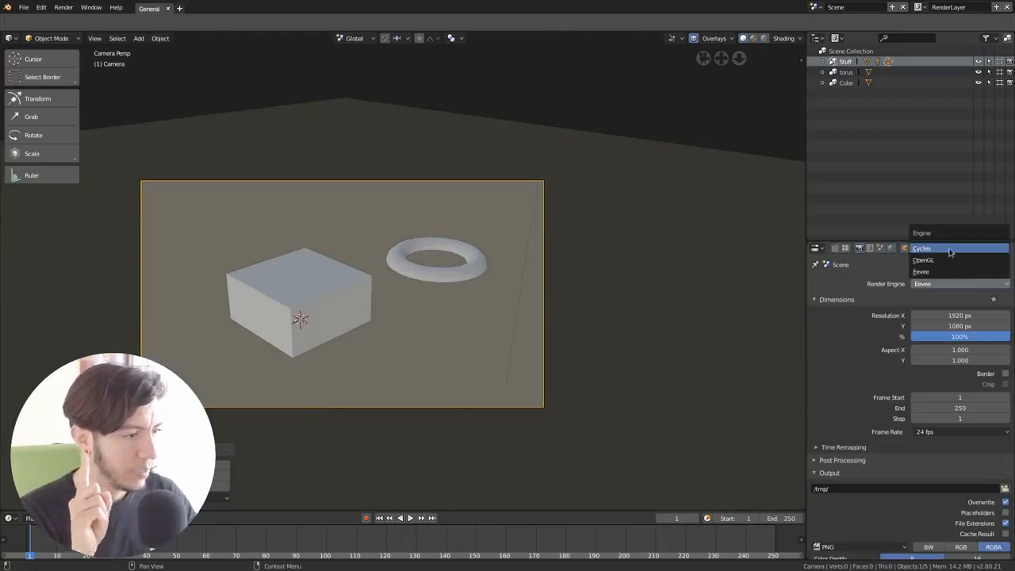
Step: Change the Render Engine in Render Properties to Cycles
left_click(922, 248)
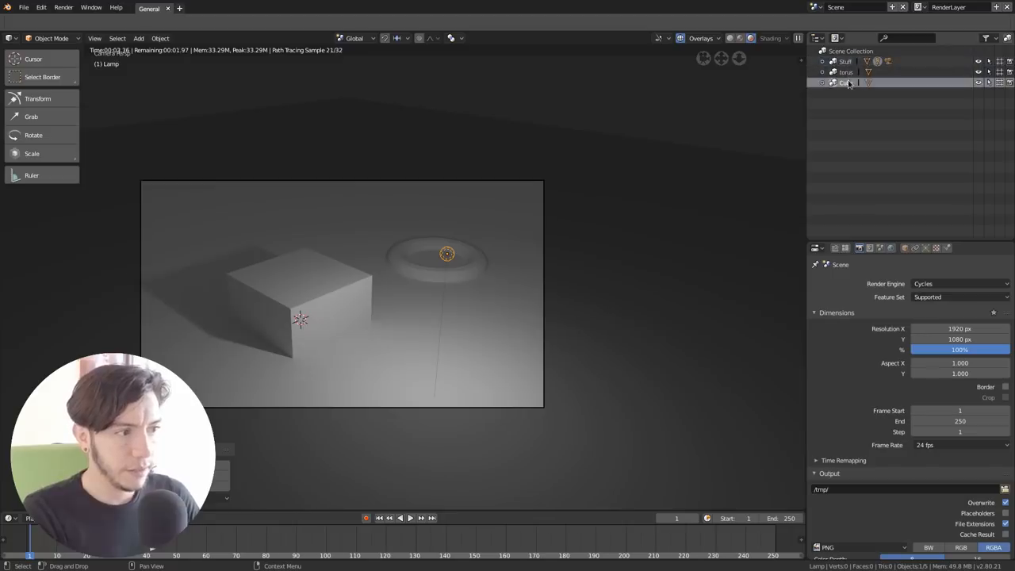
right_click(846, 82)
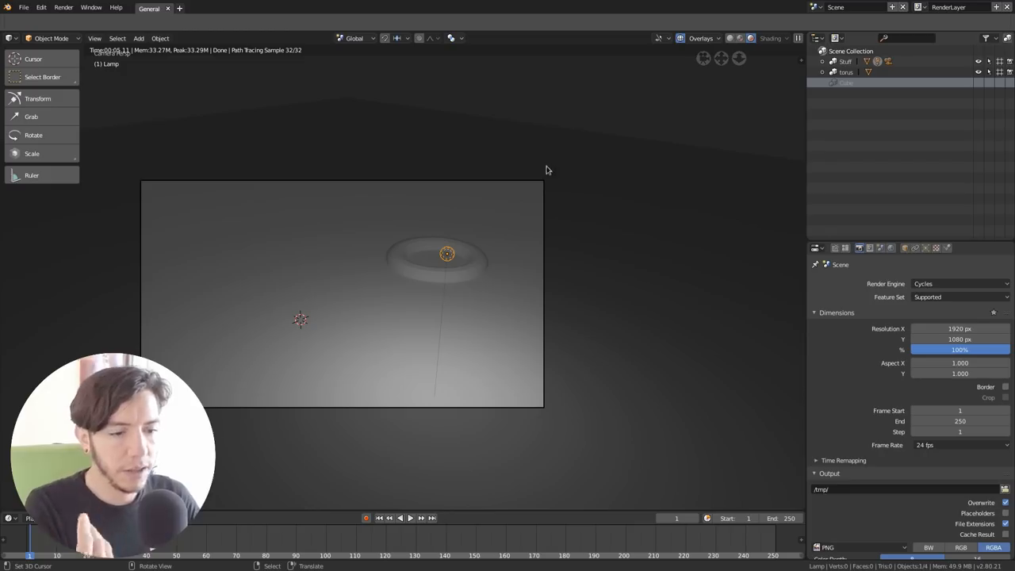
mouse_move(644, 133)
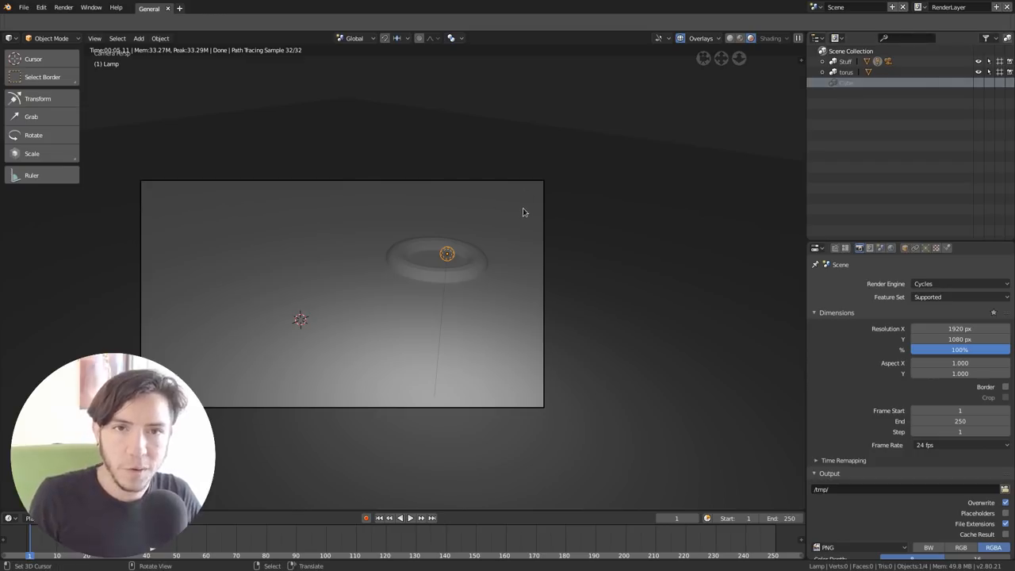
mouse_move(531, 209)
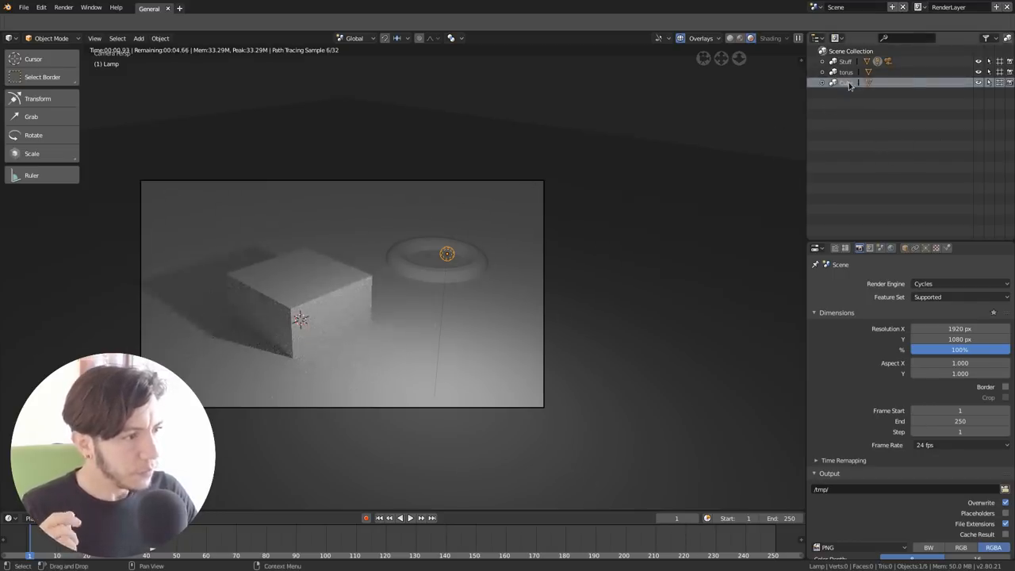
Step: Set the Cube collection to Holdout in View Layer and enable Film Transparency
right_click(849, 83)
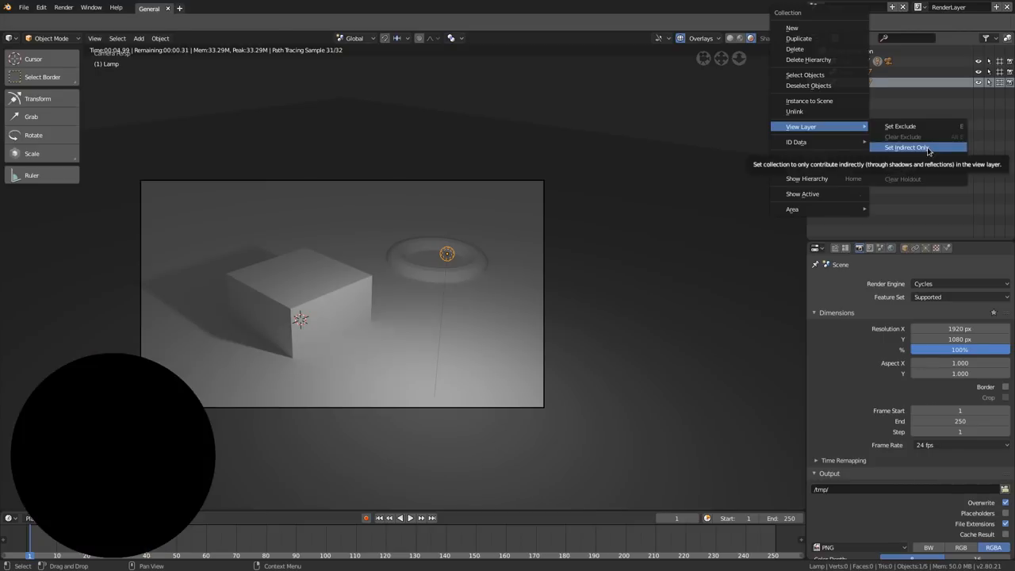
left_click(905, 147)
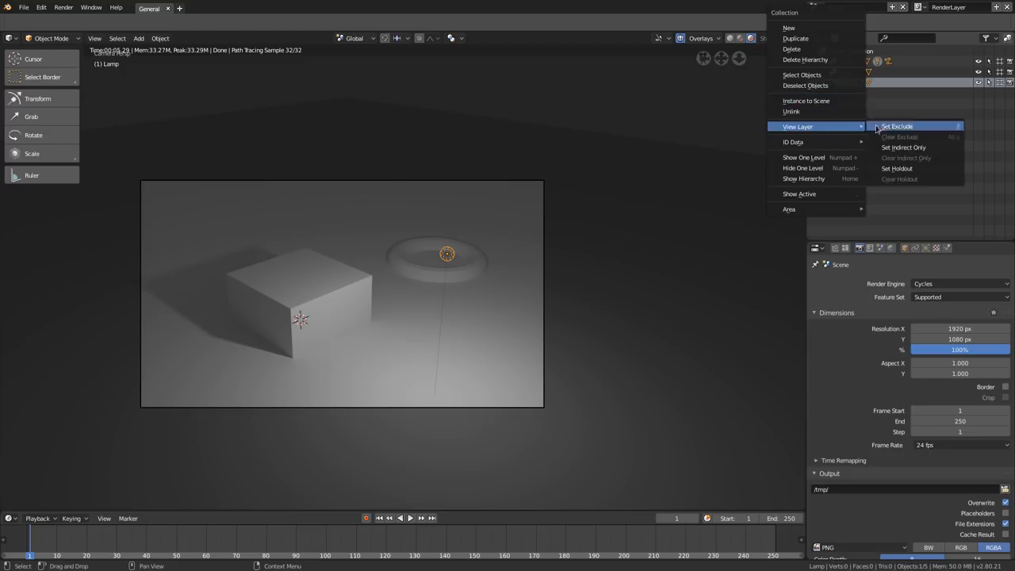
mouse_move(926, 153)
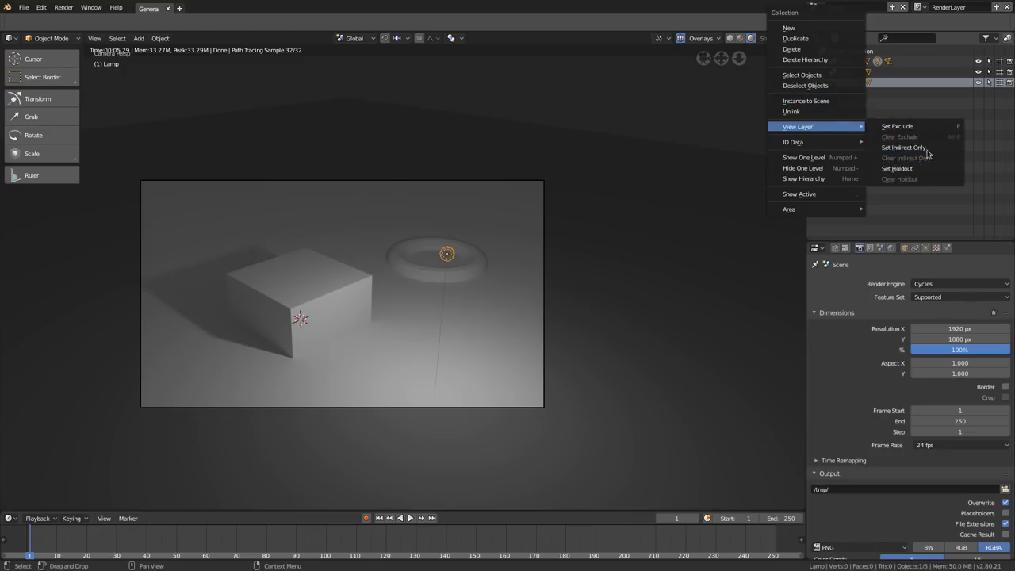
mouse_move(897, 168)
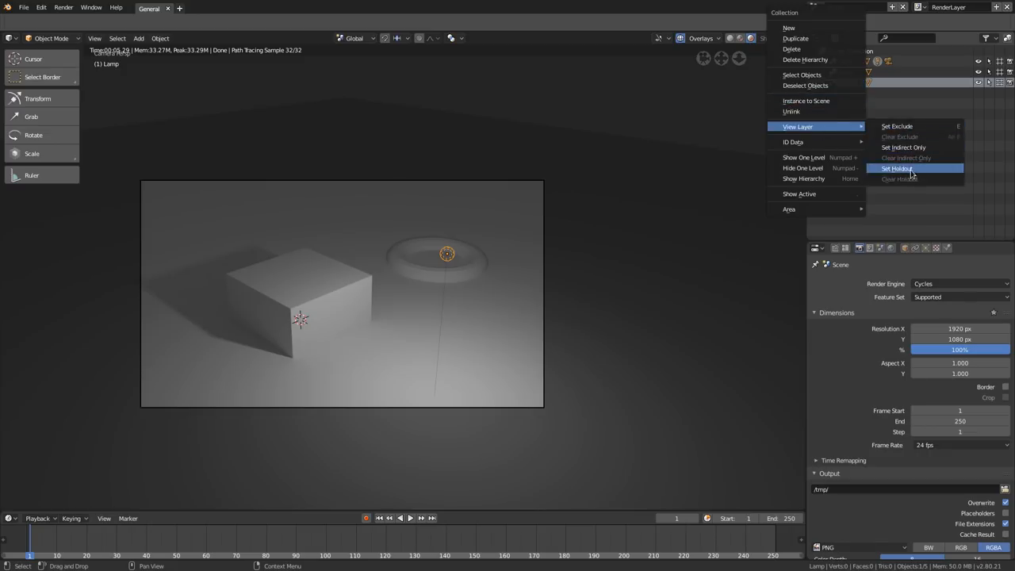
left_click(897, 169)
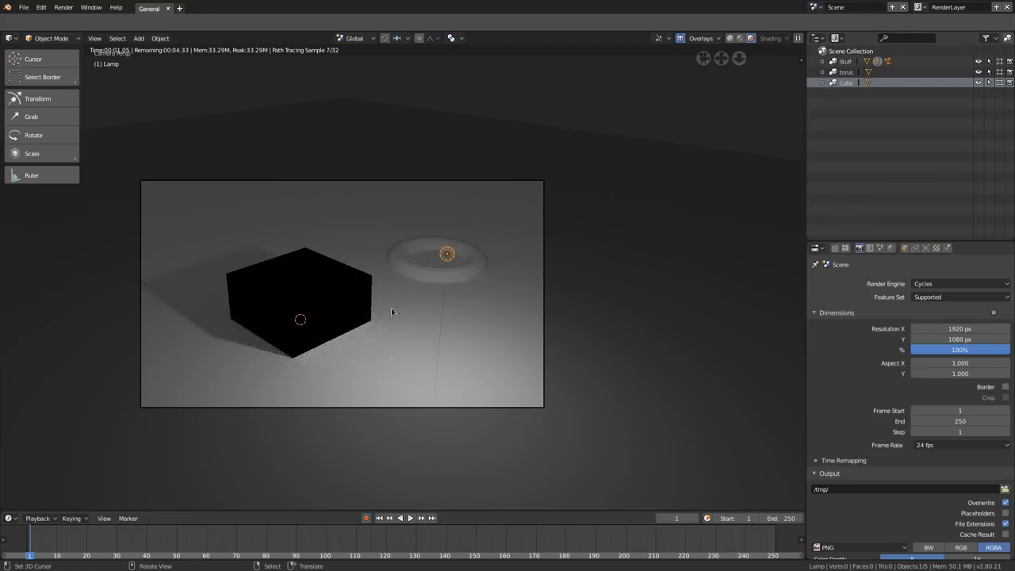
scroll("down", 3)
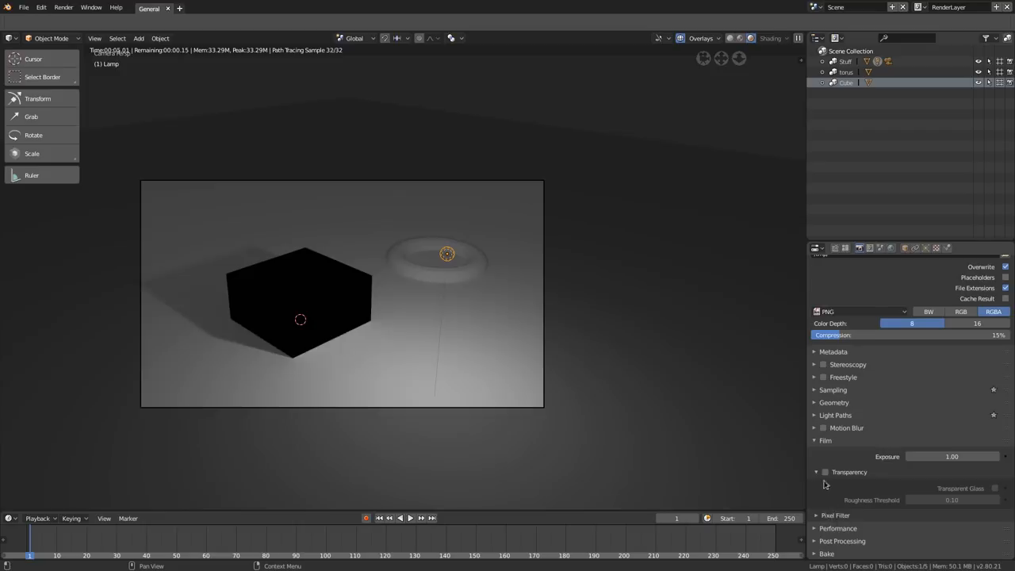
left_click(825, 472)
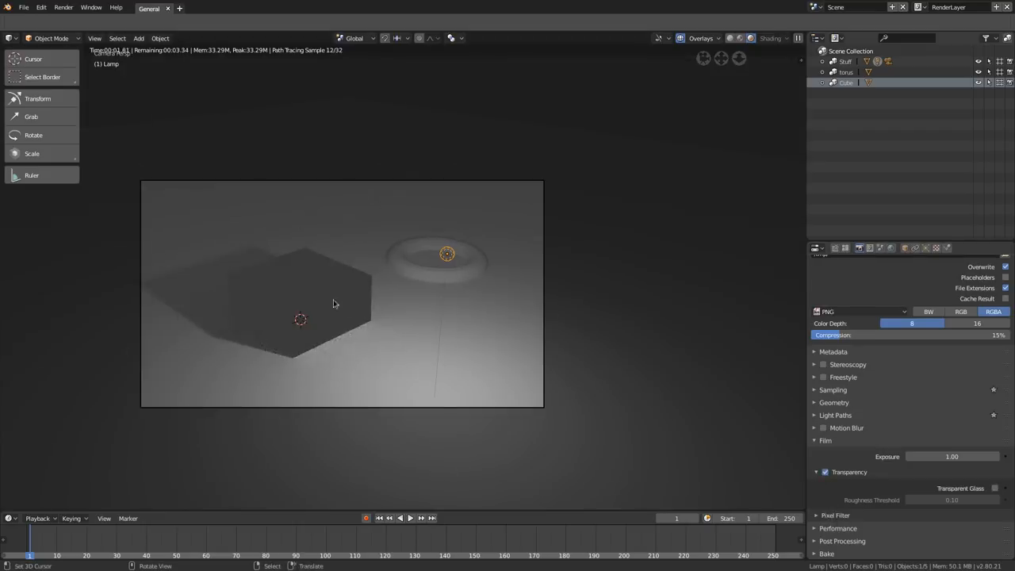
left_click(816, 264)
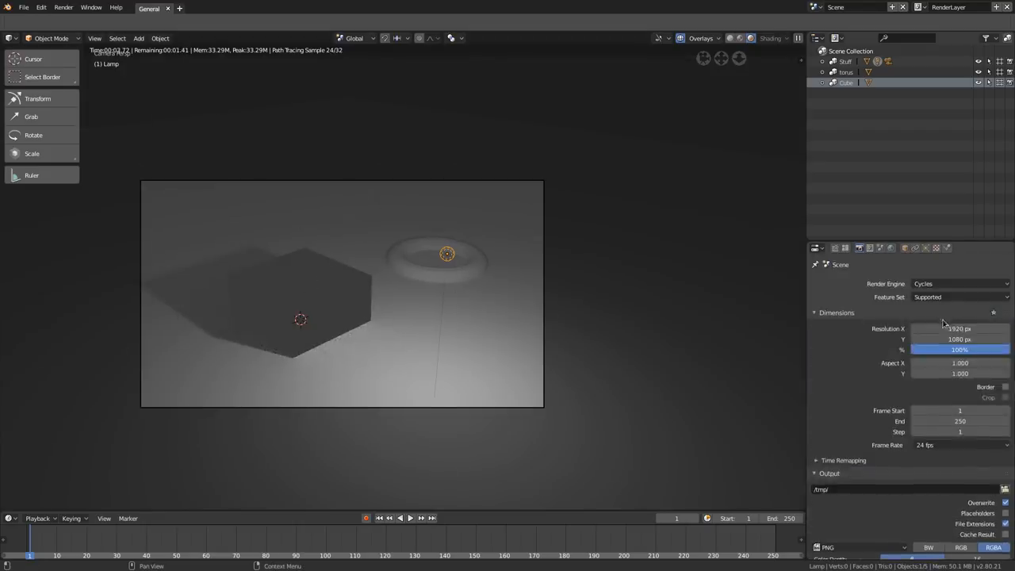
Step: Set render samples to 10 and resolution to 50%, render, and dismiss the result
left_click(836, 311)
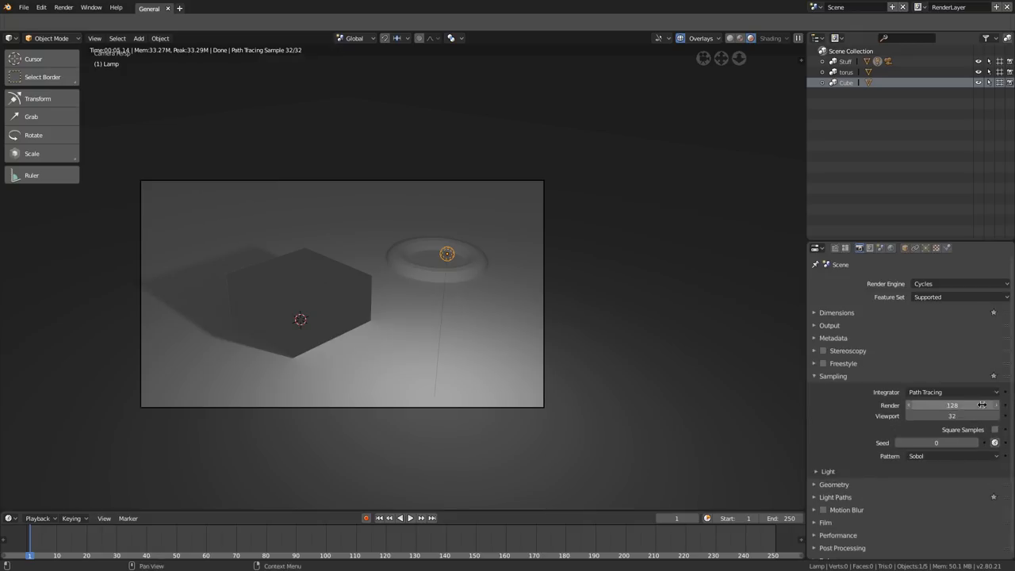
left_click(951, 406)
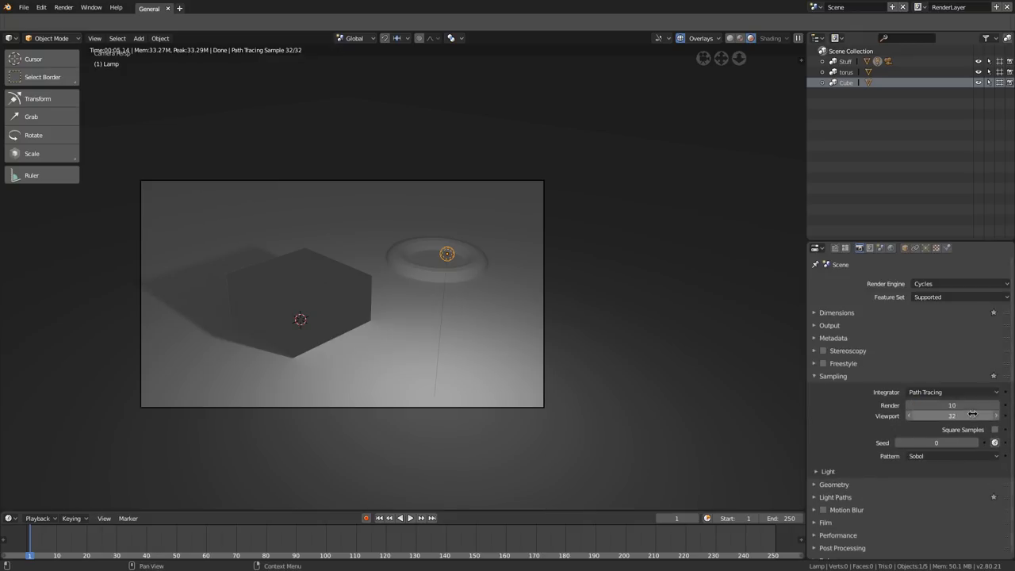
left_click(837, 313)
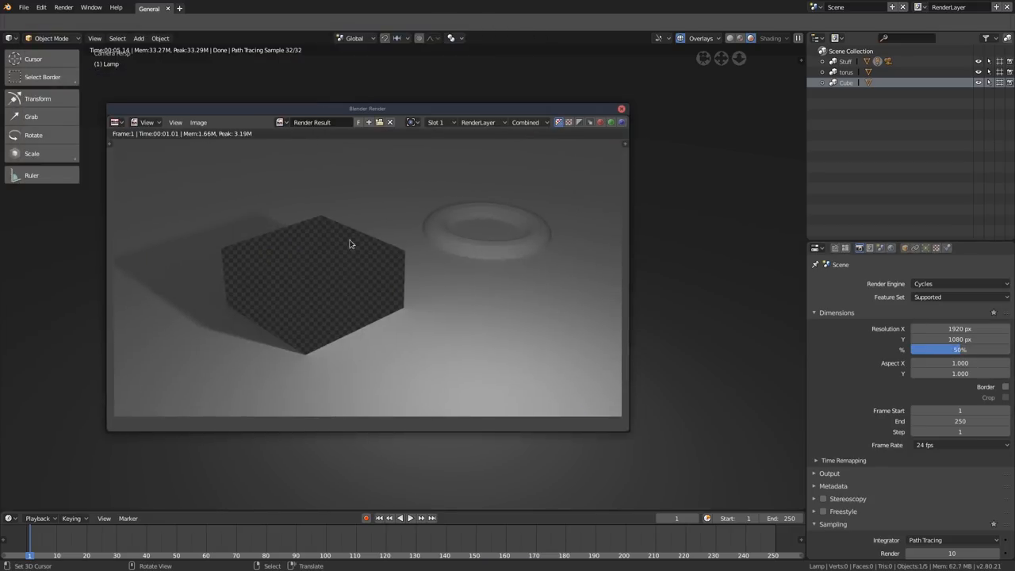
left_click(563, 122)
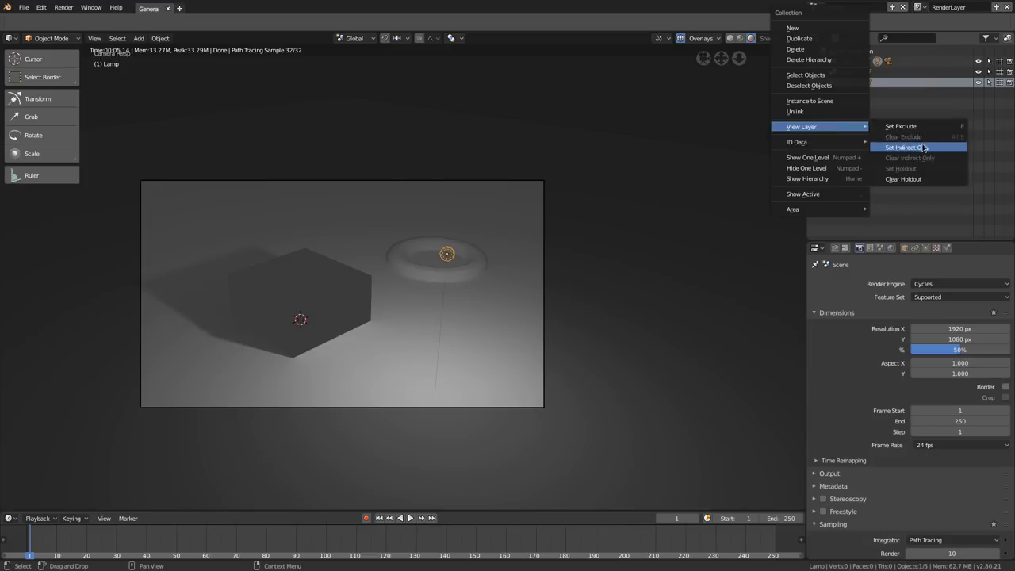
Step: Set the Cube collection to Indirect Only and move the lamp near the torus
left_click(904, 147)
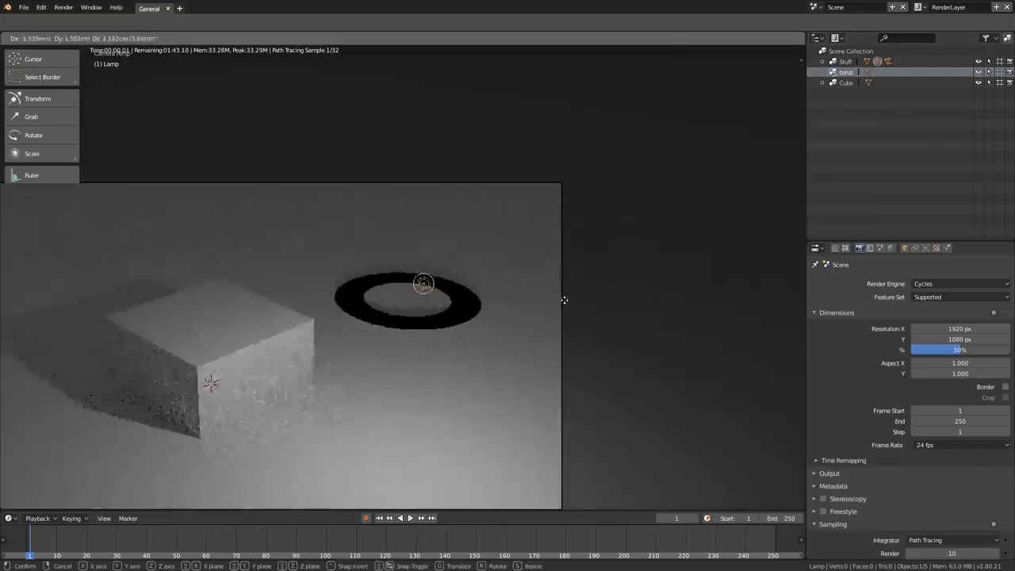
left_click(423, 288)
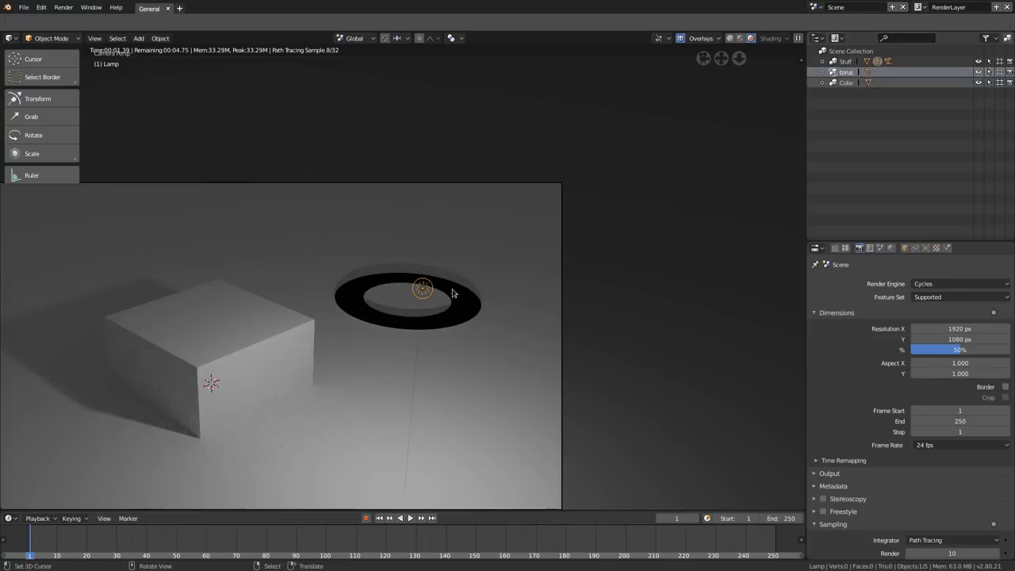
left_click(408, 297)
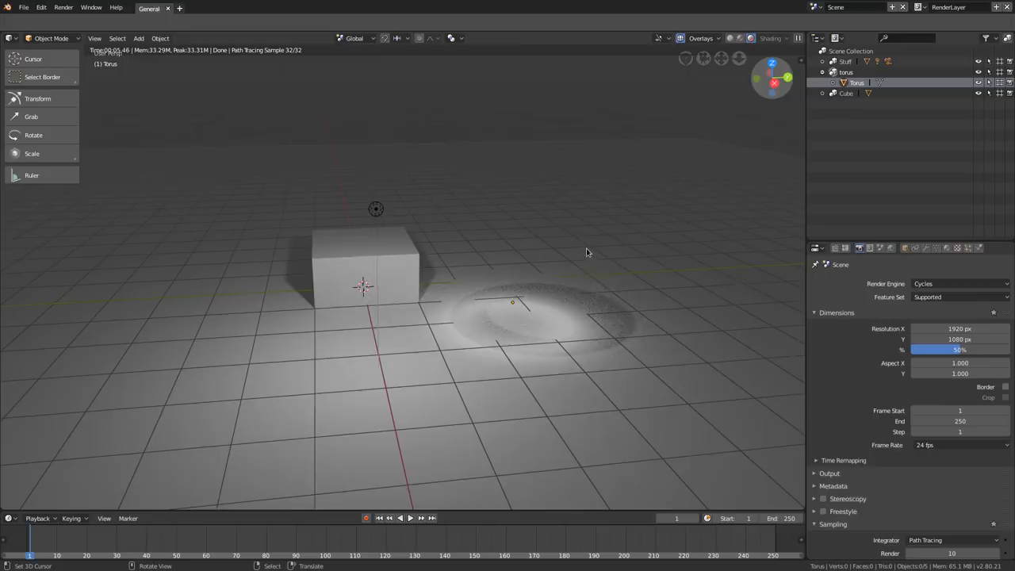
mouse_move(545, 262)
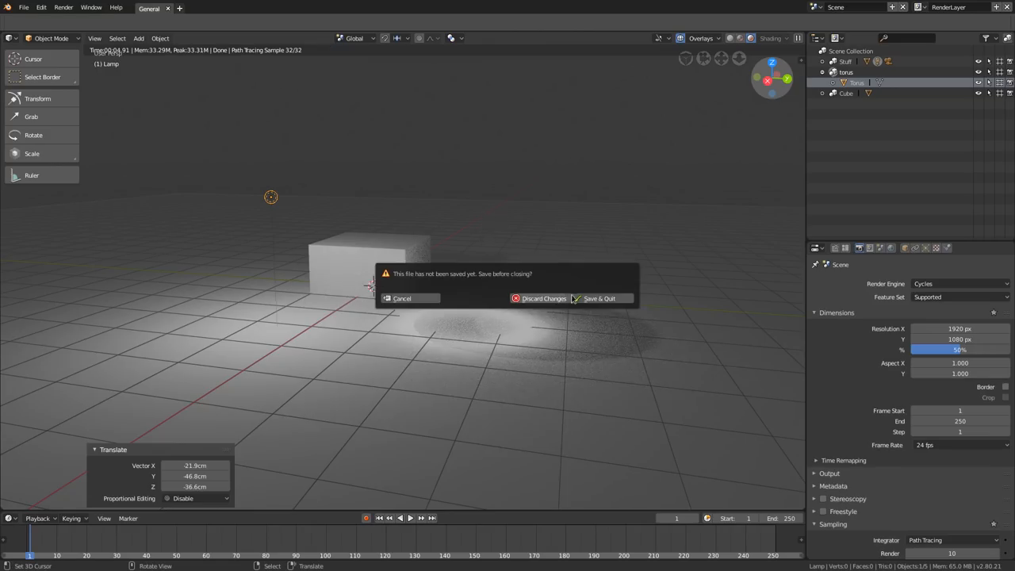
Step: Choose Save & Quit in the unsaved-file prompt
left_click(401, 299)
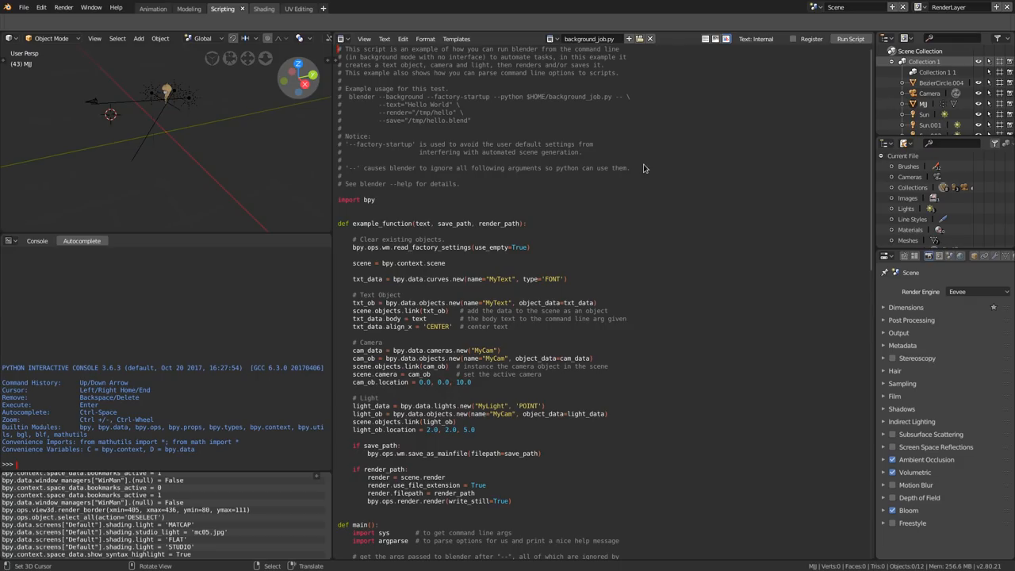
mouse_move(423, 140)
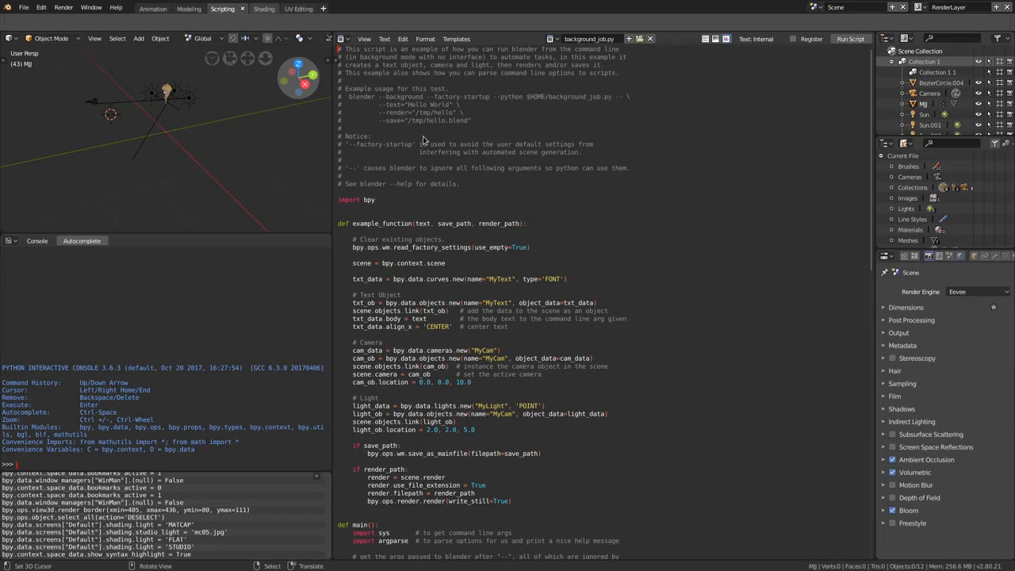